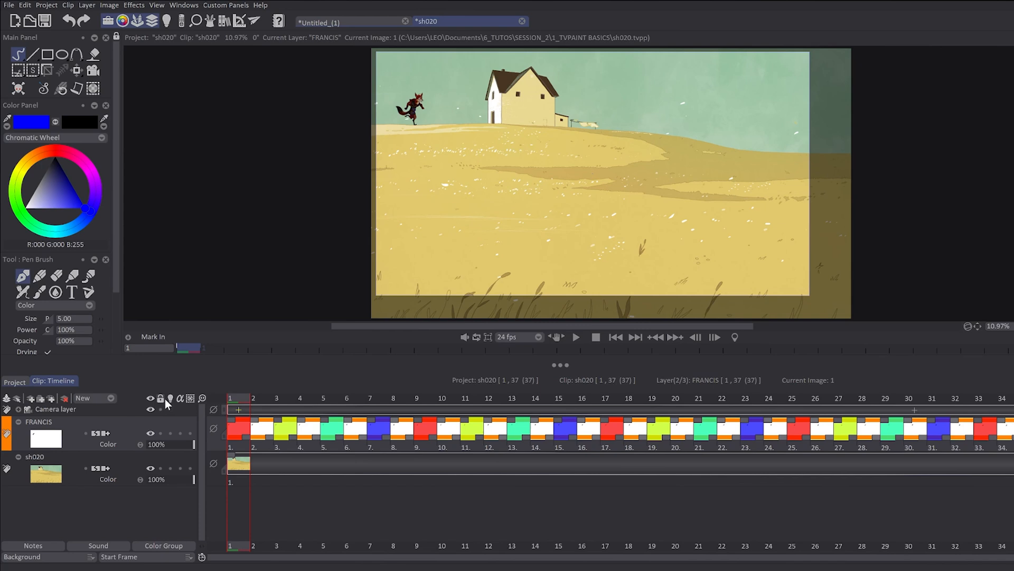
{"action": "mouse_move", "coordinate": [188, 400]}
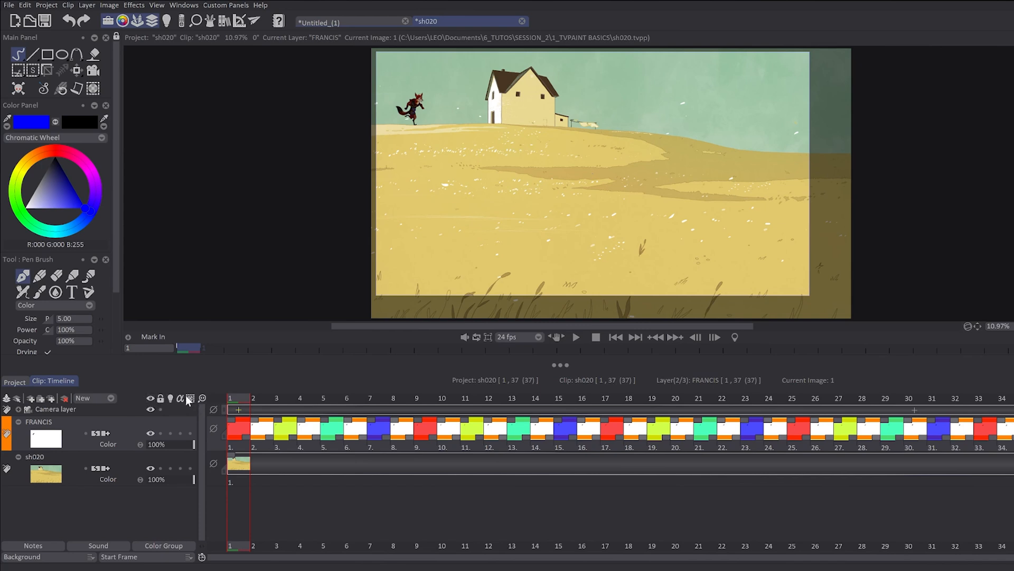
{"action": "mouse_move", "coordinate": [193, 405]}
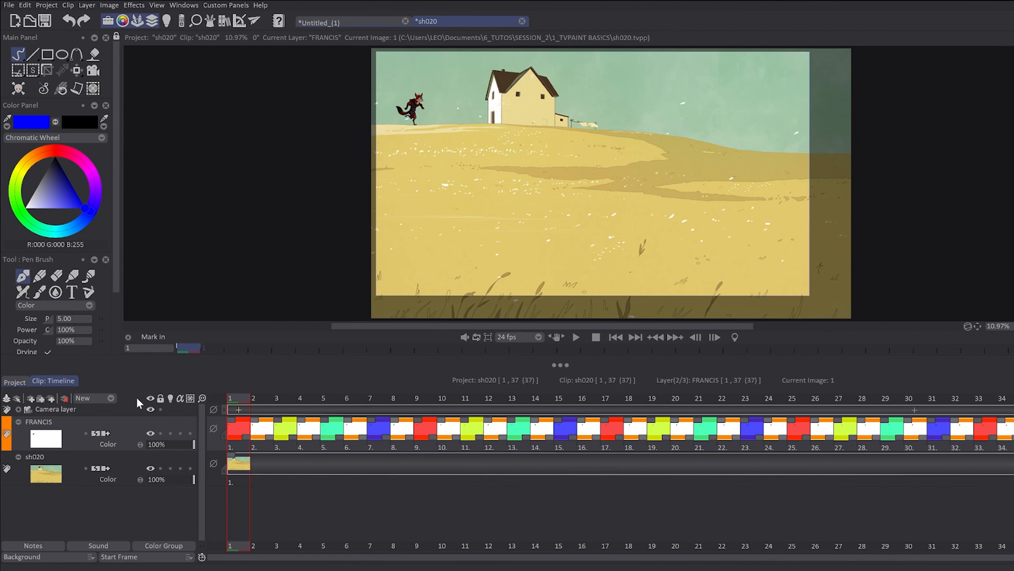
Hide the sh020 background layer and make FRANCIS the current layer again
{"action": "left_click", "coordinate": [147, 398]}
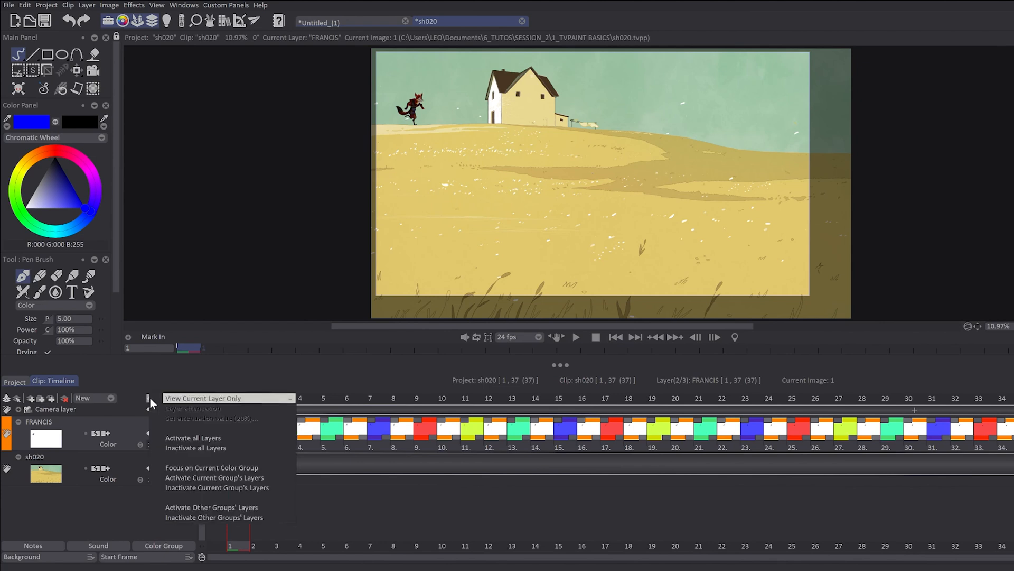
{"action": "mouse_move", "coordinate": [187, 403]}
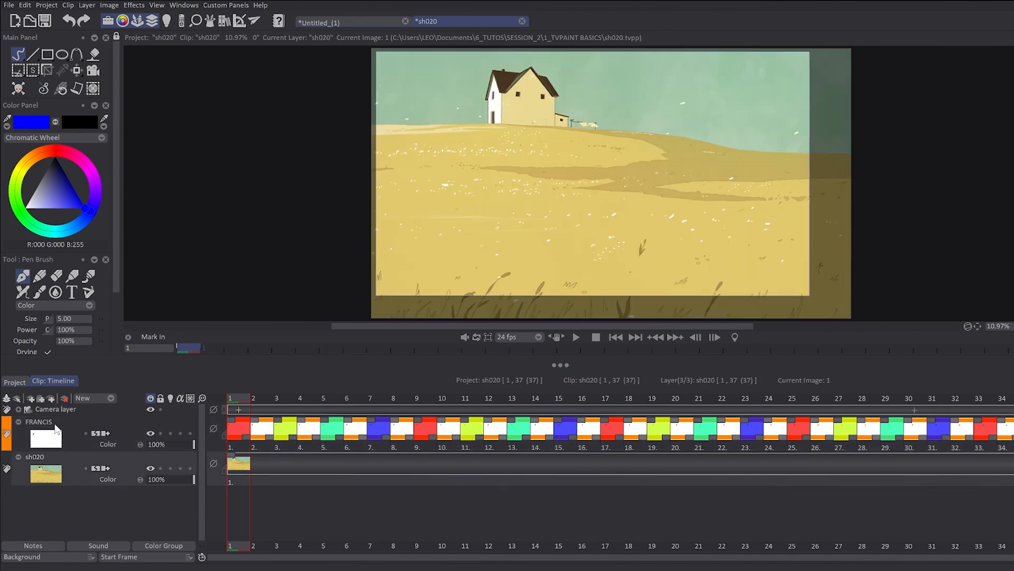
{"action": "left_click", "coordinate": [38, 421]}
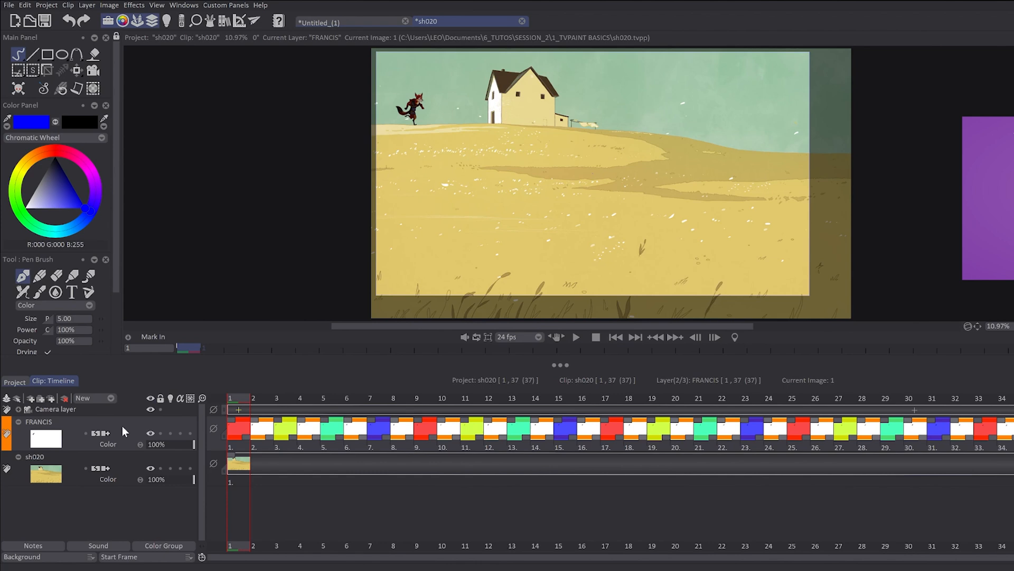
{"action": "left_click", "coordinate": [150, 398]}
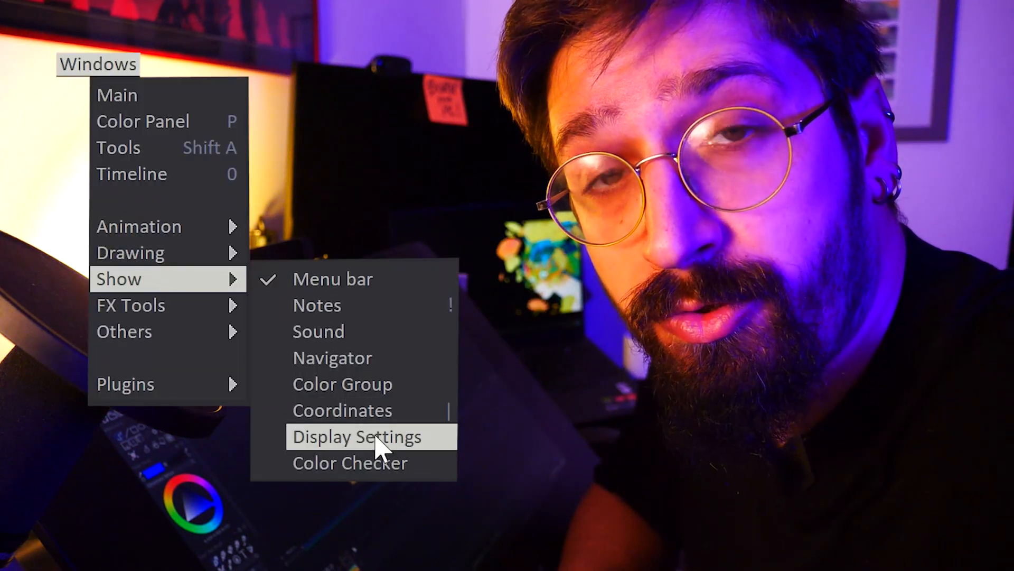
Handwrite 'lip sync' in the Notes panel, close it, and hover Sound and Color Group
{"action": "left_click", "coordinate": [356, 436]}
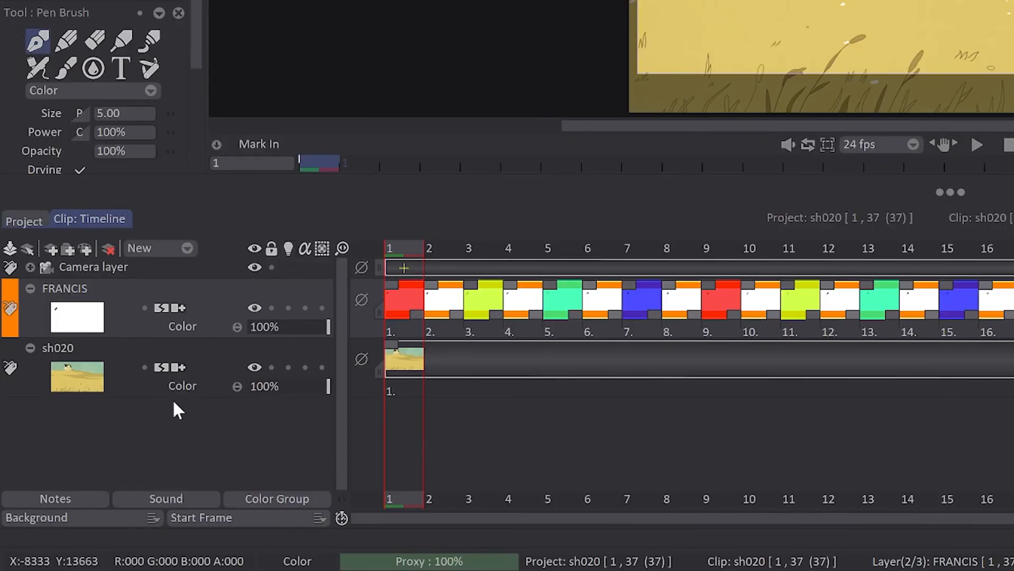
{"action": "mouse_move", "coordinate": [84, 488]}
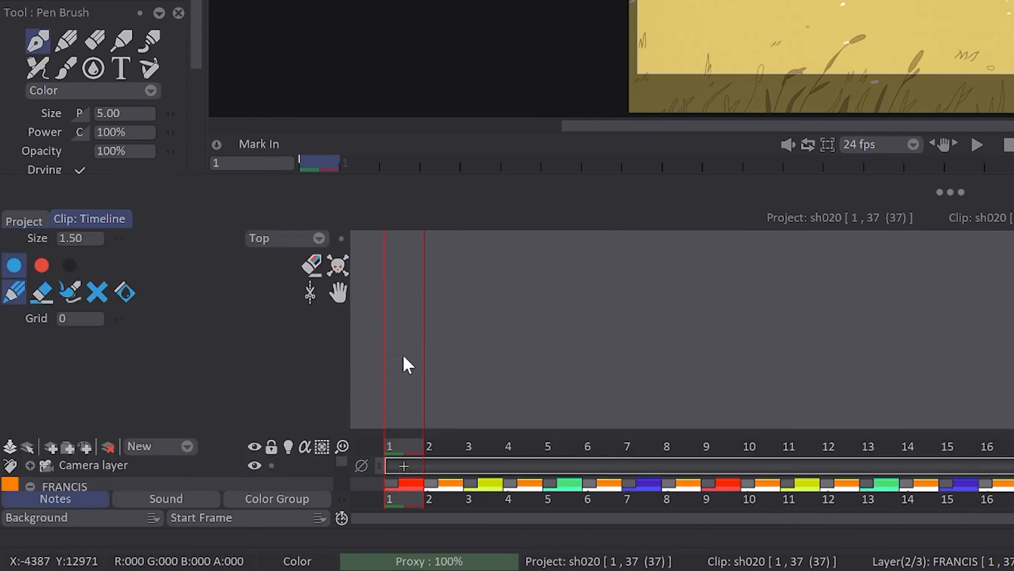
{"action": "left_click_drag", "start_coordinate": [404, 363], "coordinate": [576, 342]}
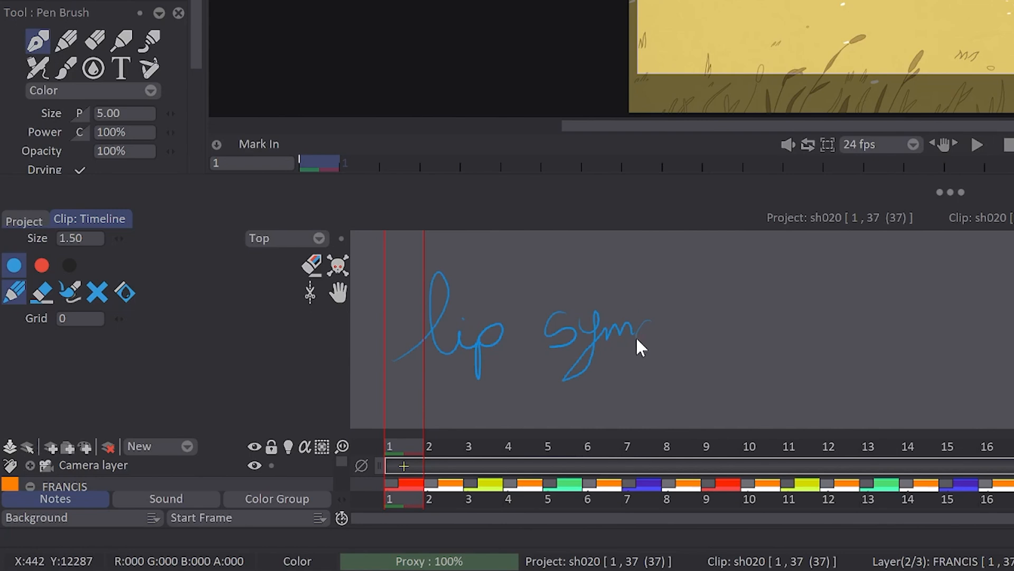
{"action": "left_click_drag", "start_coordinate": [641, 342], "coordinate": [725, 321]}
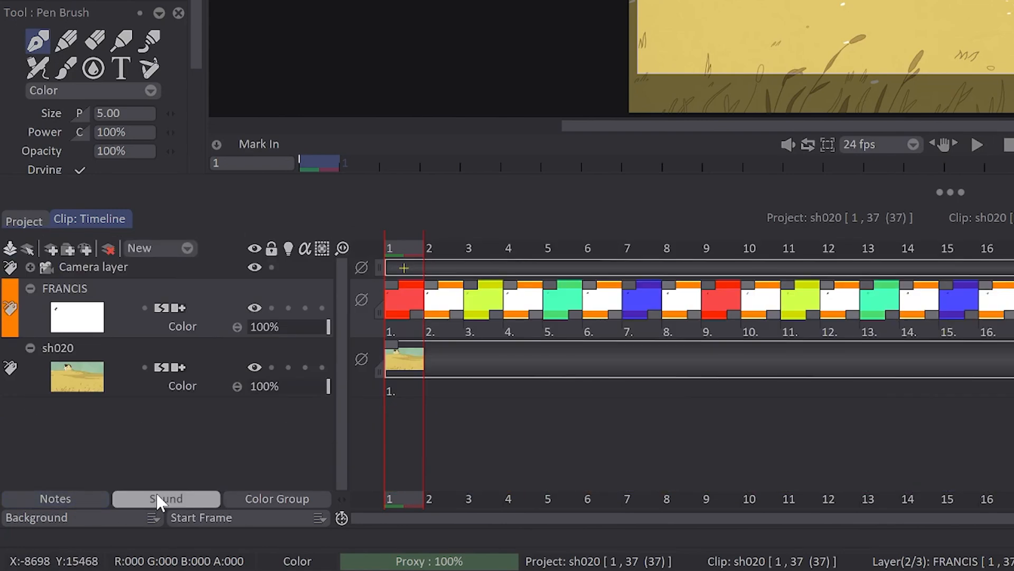
{"action": "left_click", "coordinate": [166, 498]}
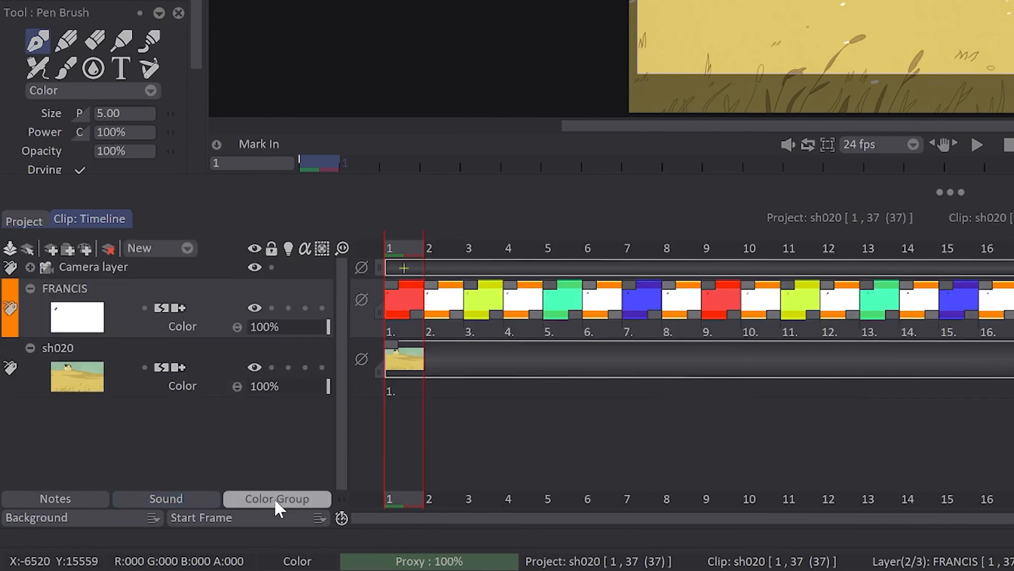
{"action": "left_click", "coordinate": [276, 499]}
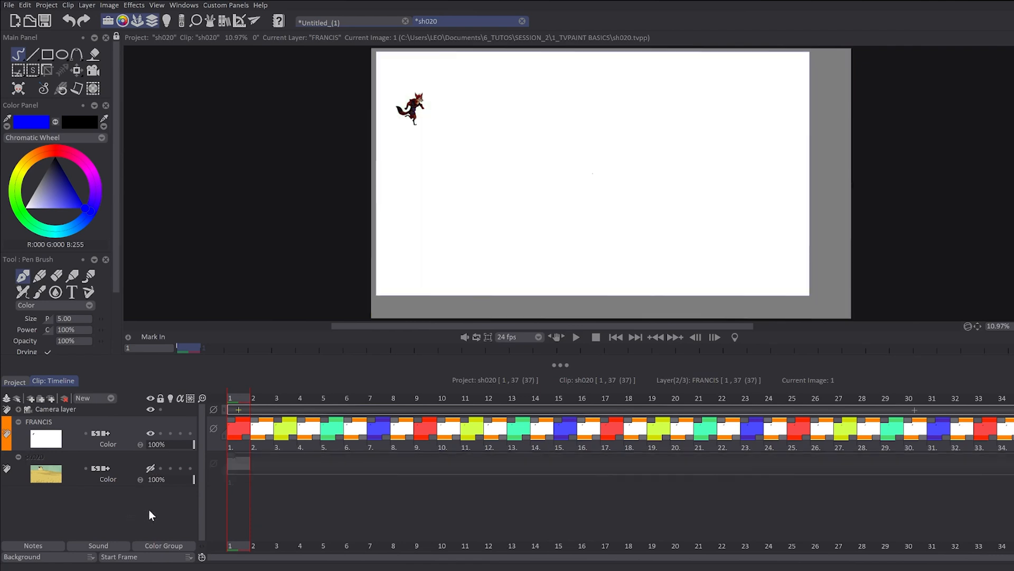
Try the None, Color and Check canvas background modes
{"action": "left_click", "coordinate": [92, 556]}
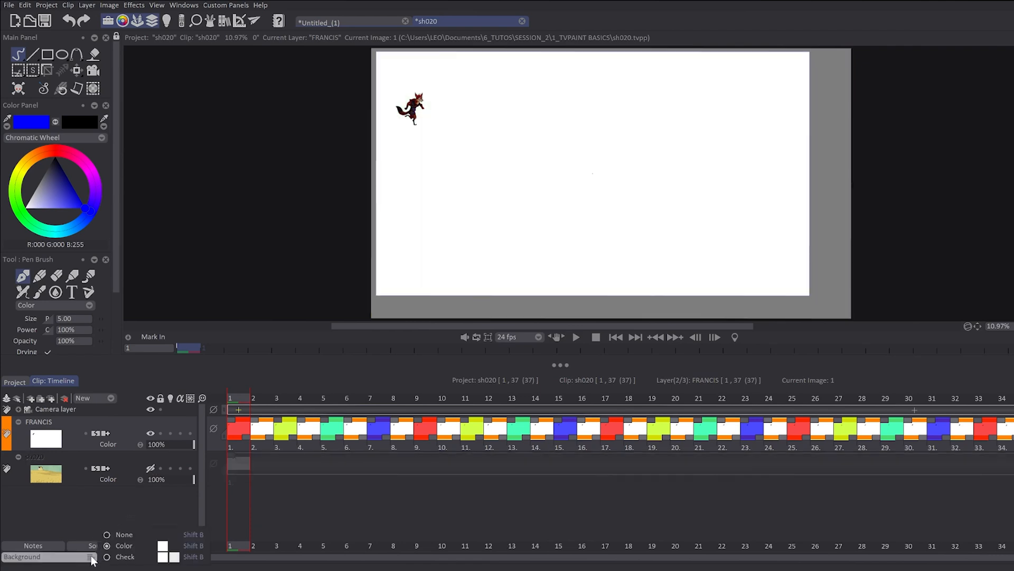
{"action": "left_click", "coordinate": [107, 533]}
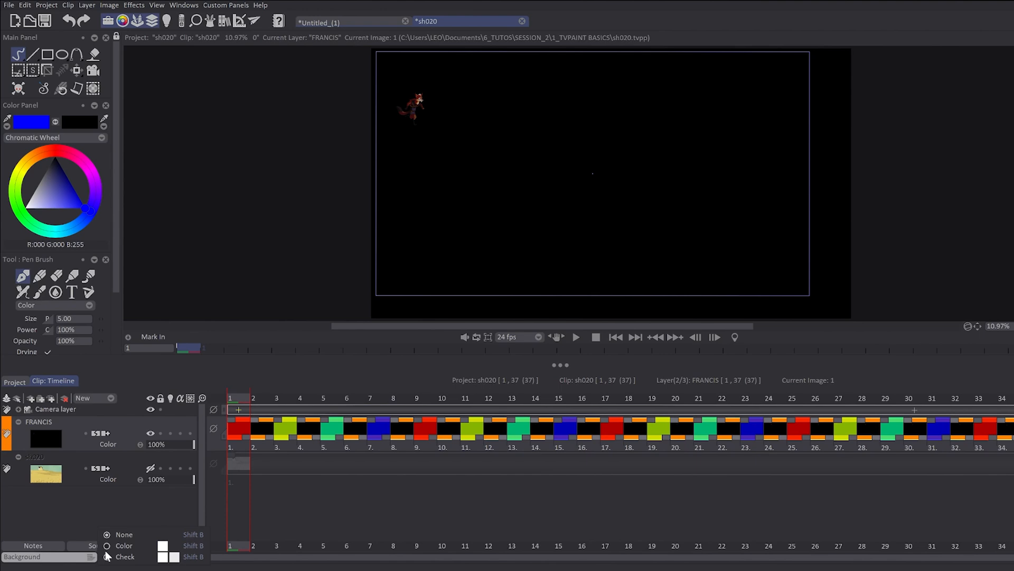
{"action": "left_click", "coordinate": [124, 545]}
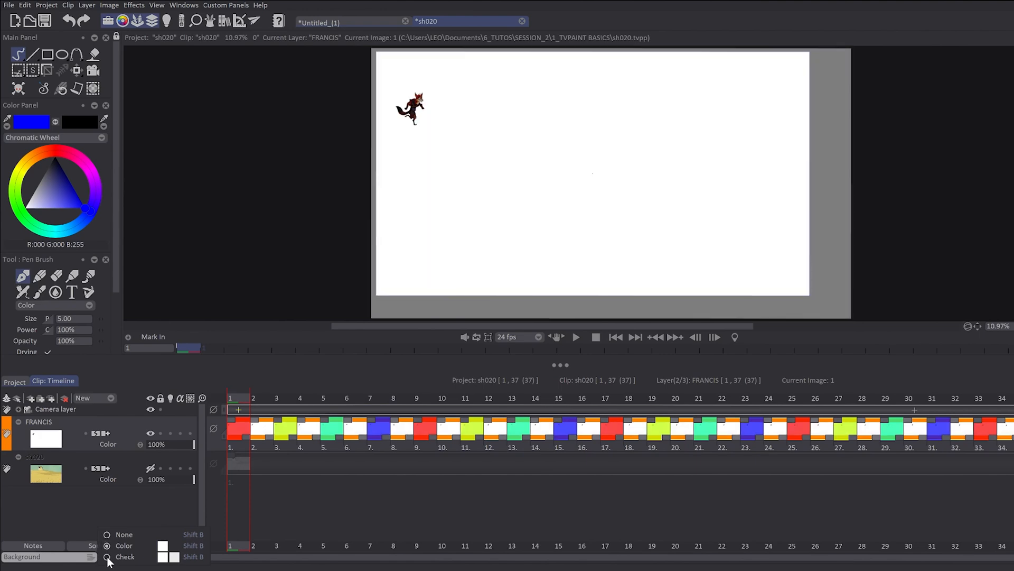
{"action": "left_click", "coordinate": [125, 557]}
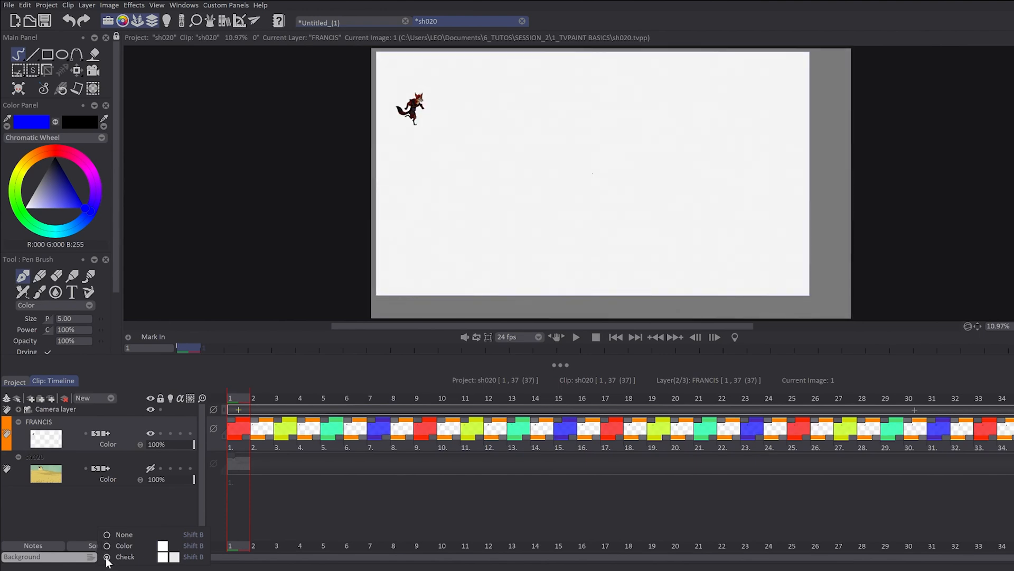
Review the Start Frame options, then bring up Edit > Preferences (Shift+D)
{"action": "left_click", "coordinate": [107, 556]}
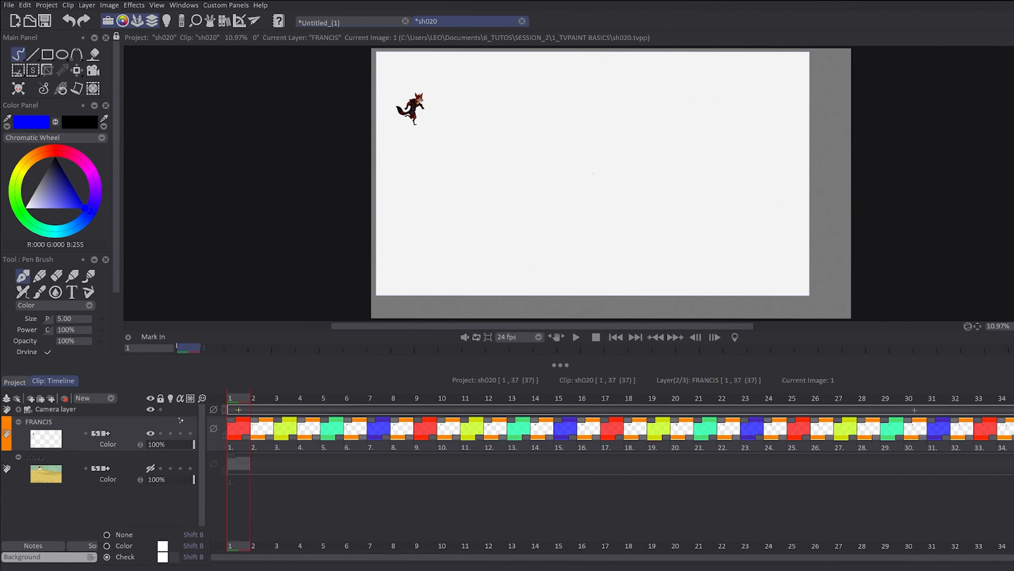
{"action": "left_click", "coordinate": [106, 556]}
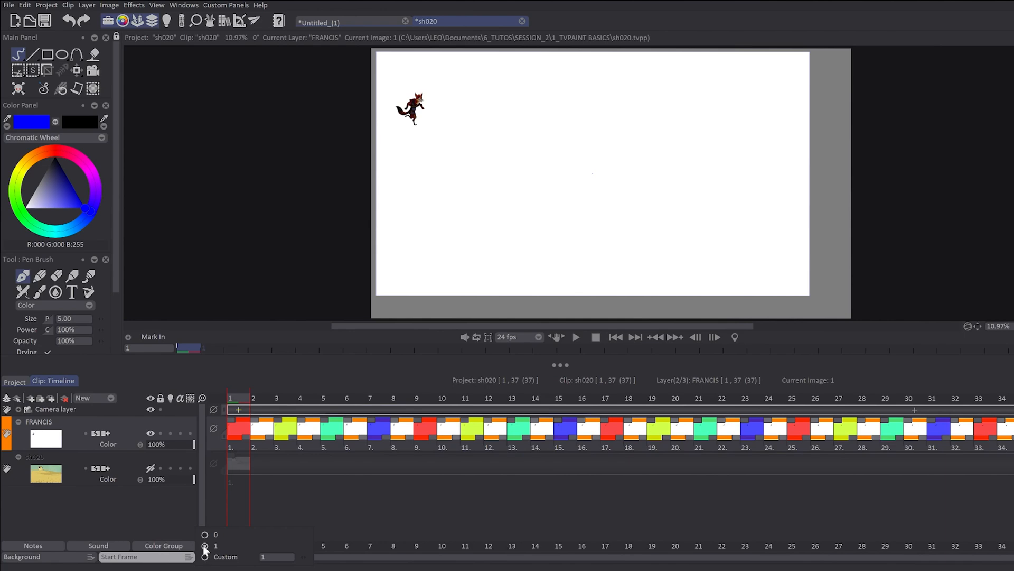
{"action": "left_click", "coordinate": [24, 4]}
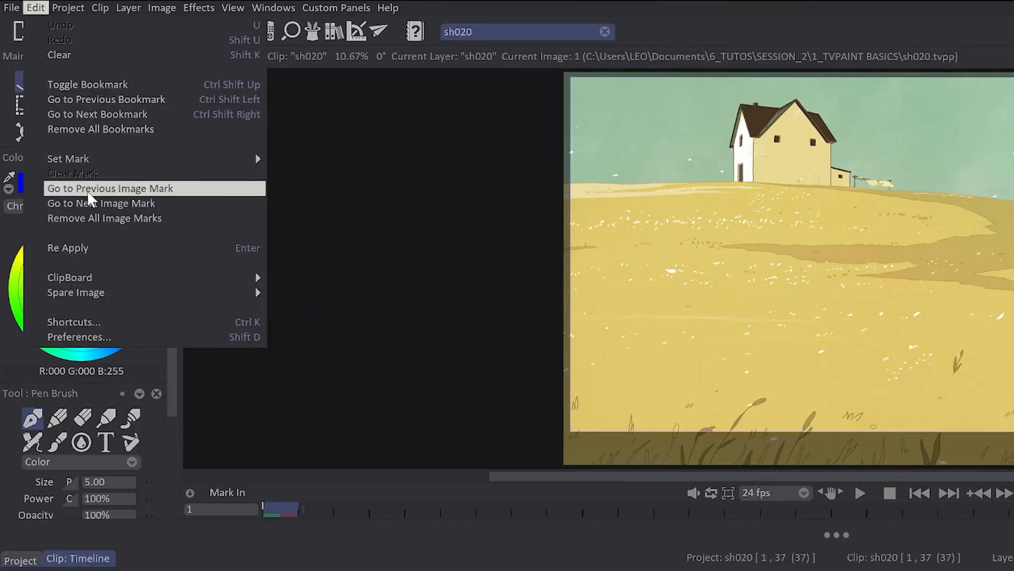
{"action": "mouse_move", "coordinate": [78, 337]}
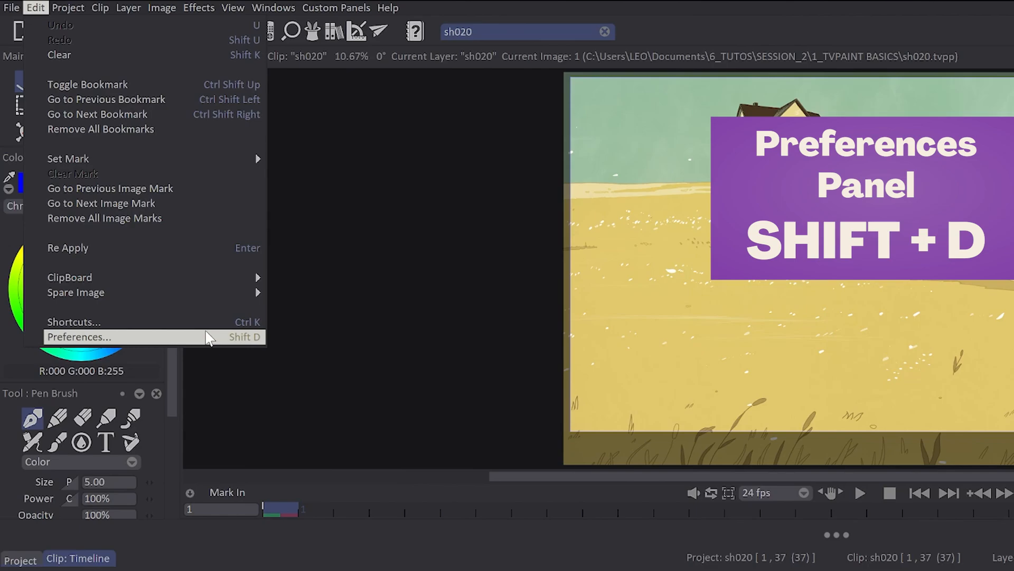
{"action": "left_click", "coordinate": [79, 337]}
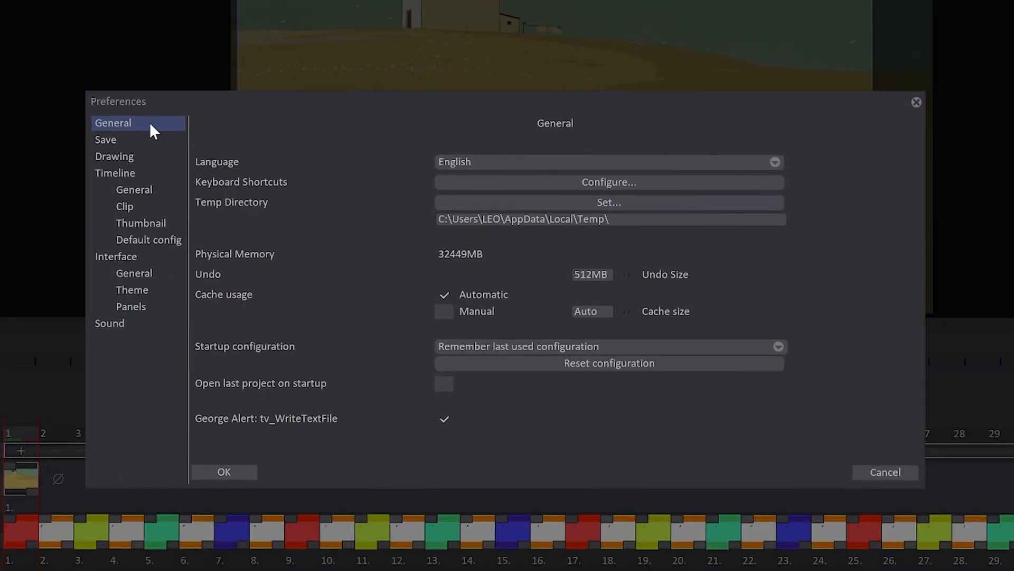
Select the General preferences page and dismiss the language restart notice, keeping English
{"action": "left_click", "coordinate": [608, 162]}
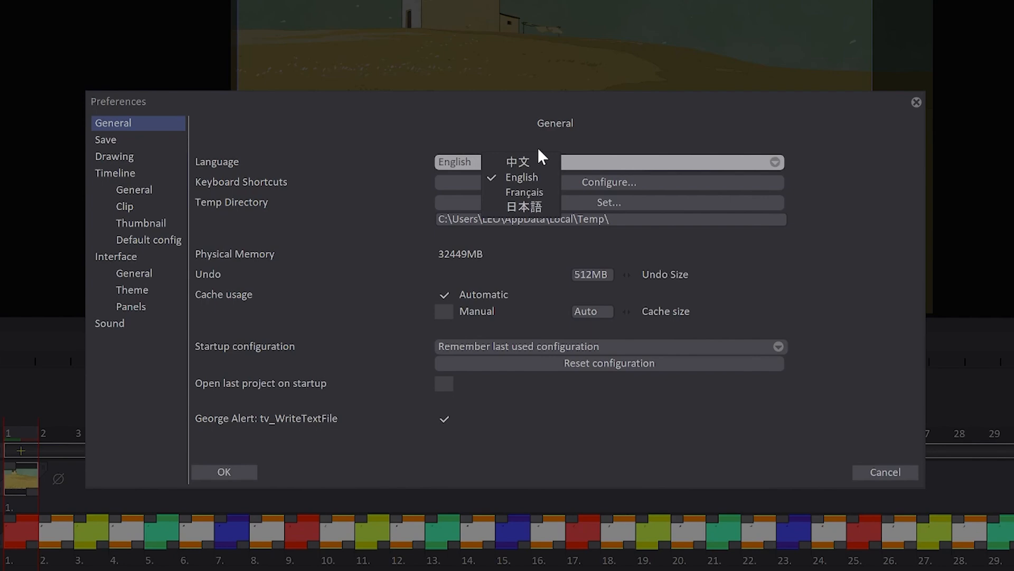
{"action": "mouse_move", "coordinate": [525, 193]}
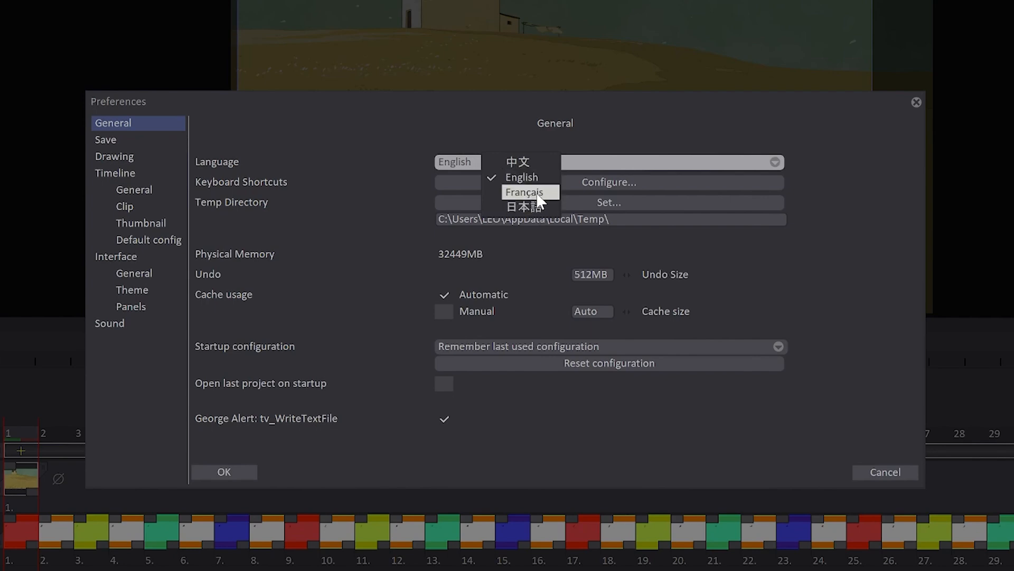
{"action": "mouse_move", "coordinate": [536, 207]}
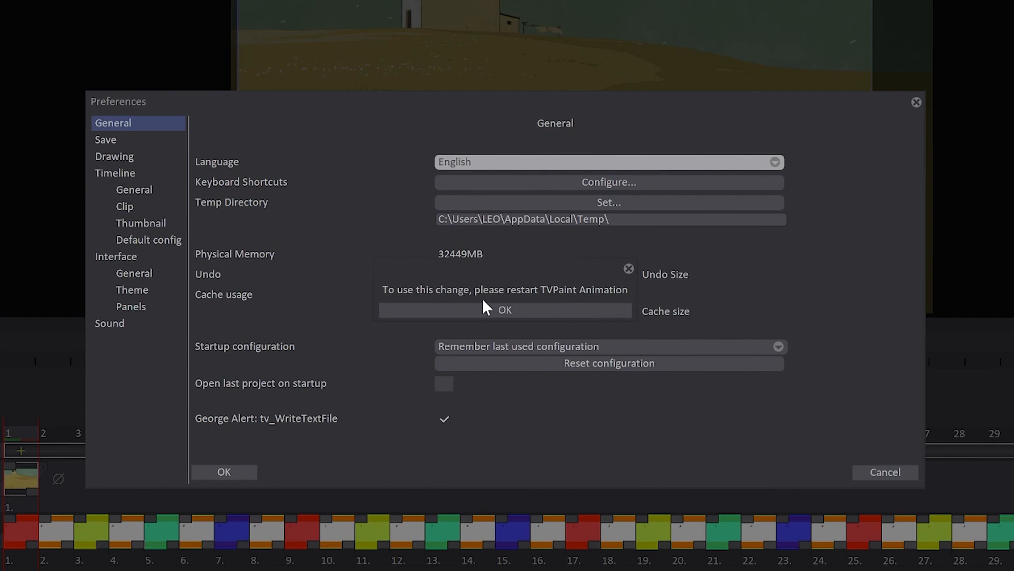
{"action": "left_click", "coordinate": [505, 309]}
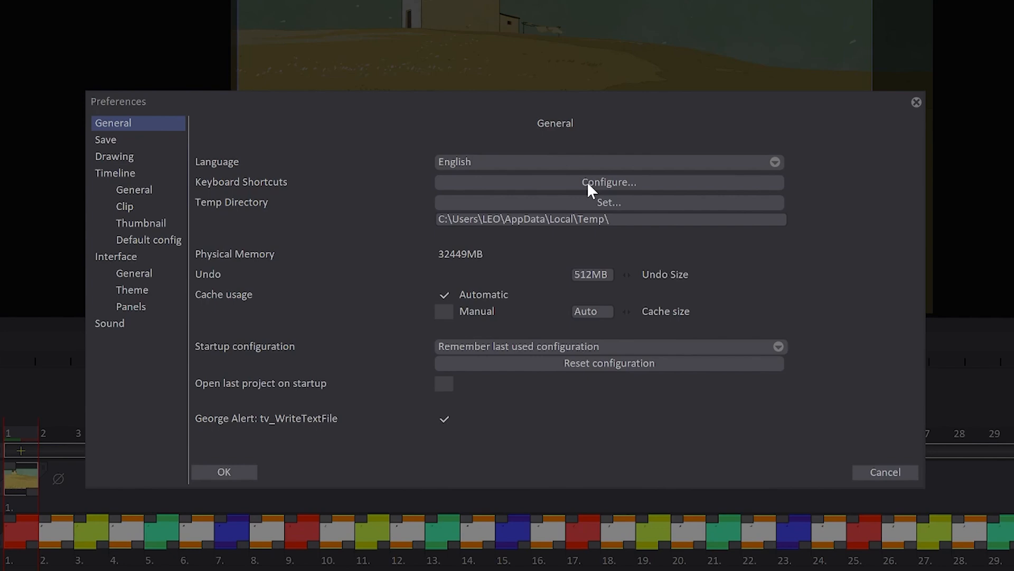
{"action": "mouse_move", "coordinate": [577, 267]}
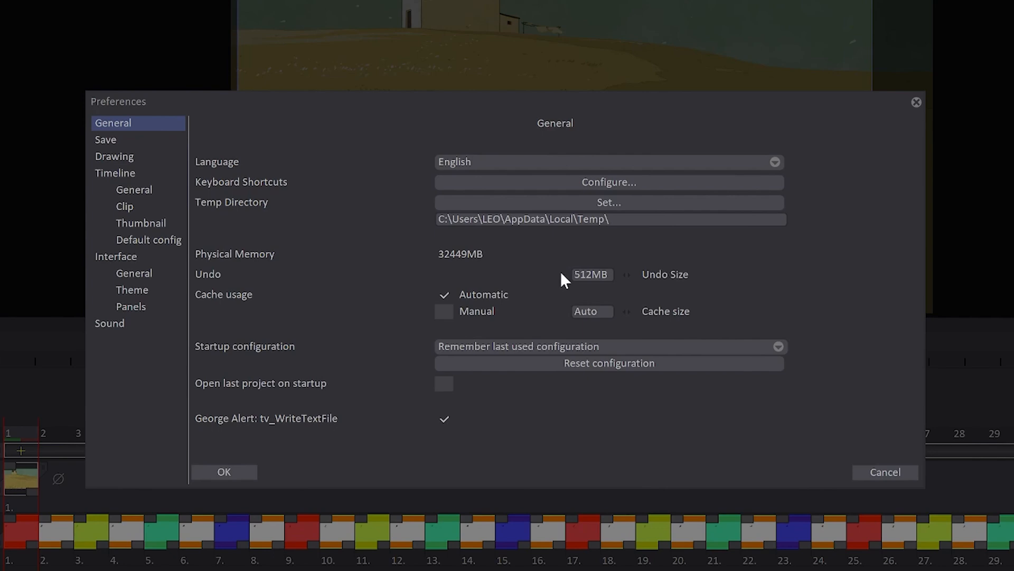
{"action": "mouse_move", "coordinate": [594, 266]}
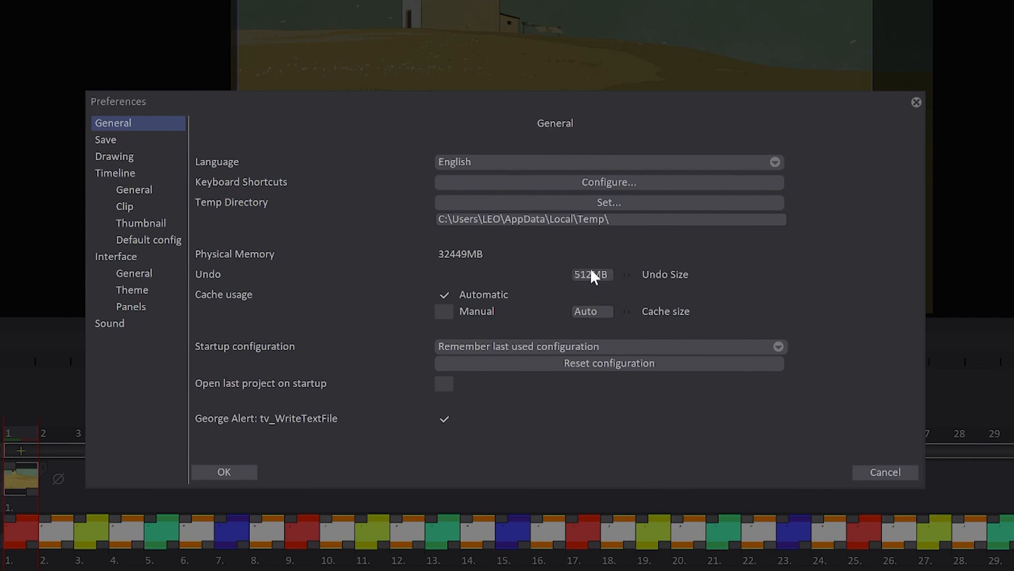
{"action": "mouse_move", "coordinate": [598, 355]}
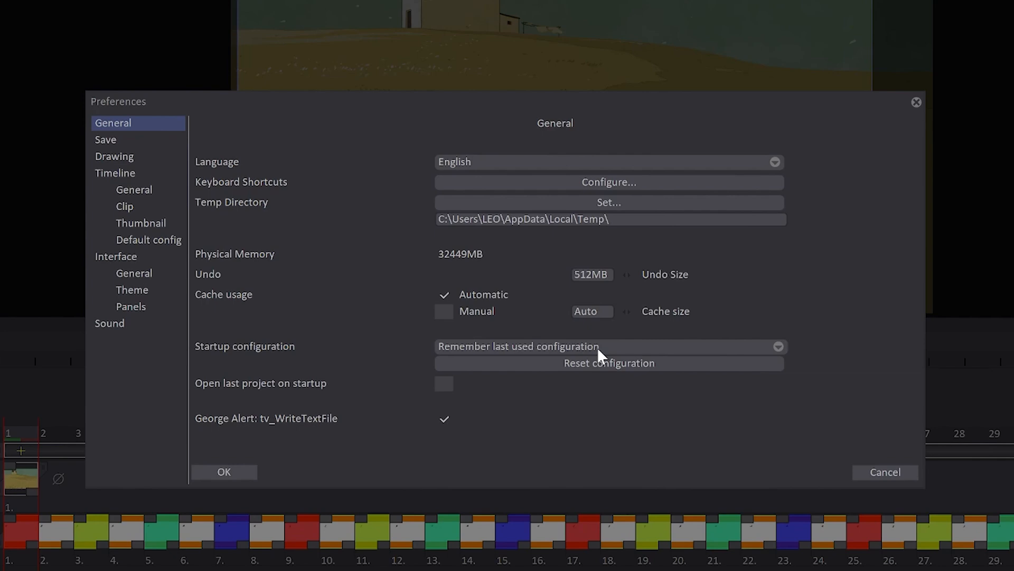
Keep 'Remember last used configuration', toggle Open last project on startup, and go to Save
{"action": "left_click", "coordinate": [608, 346]}
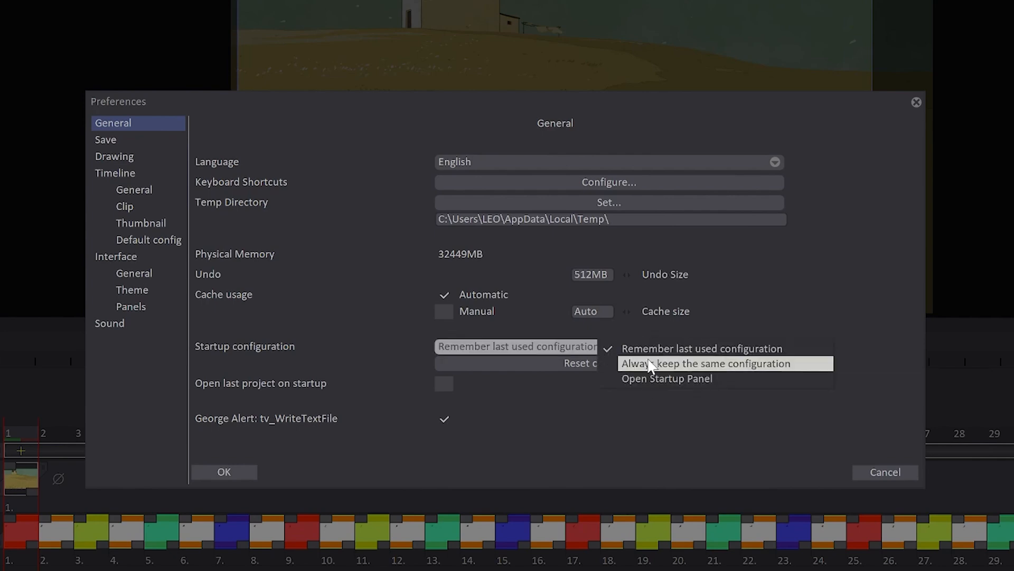
{"action": "mouse_move", "coordinate": [702, 348]}
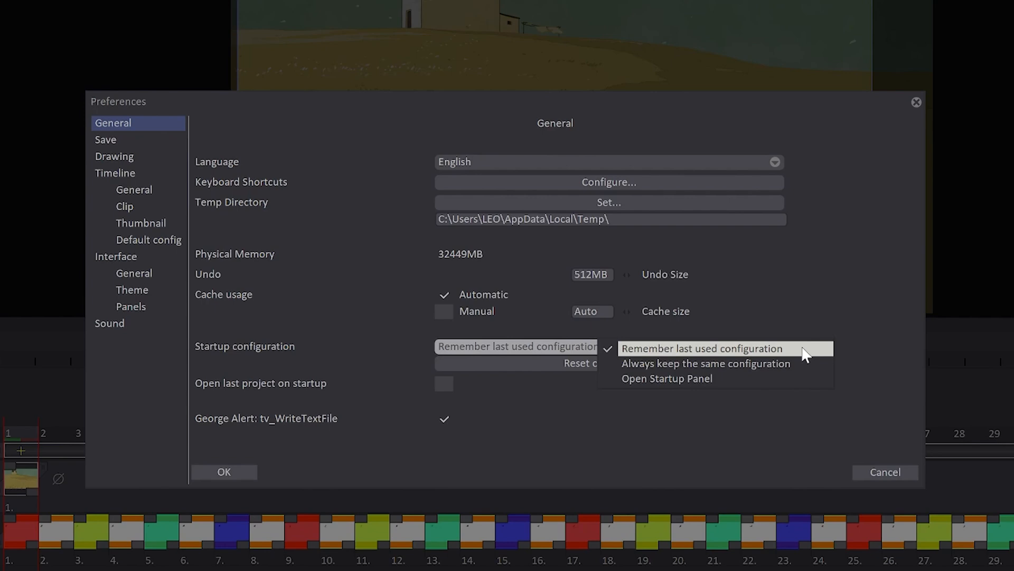
{"action": "mouse_move", "coordinate": [810, 357]}
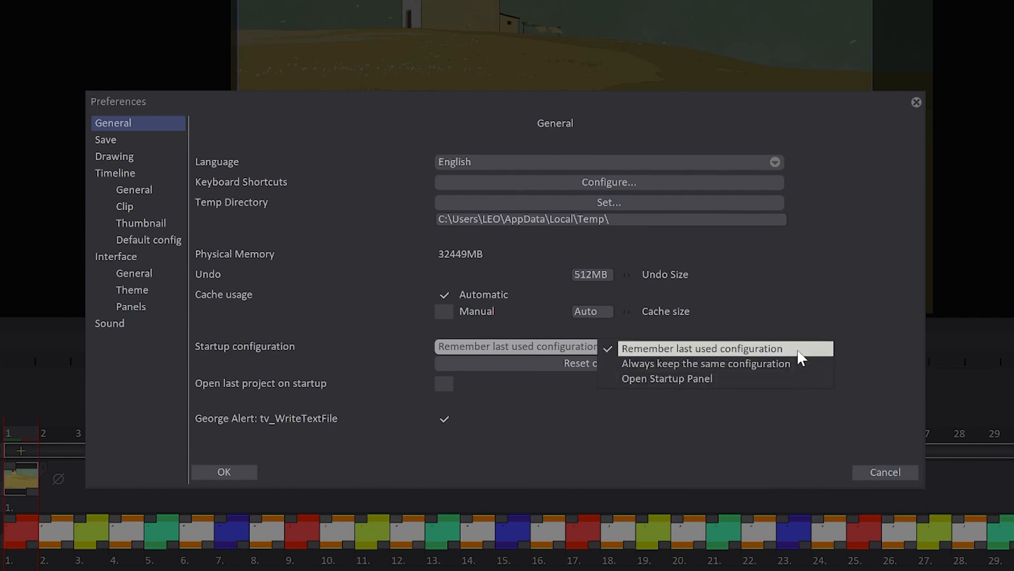
{"action": "left_click", "coordinate": [701, 348]}
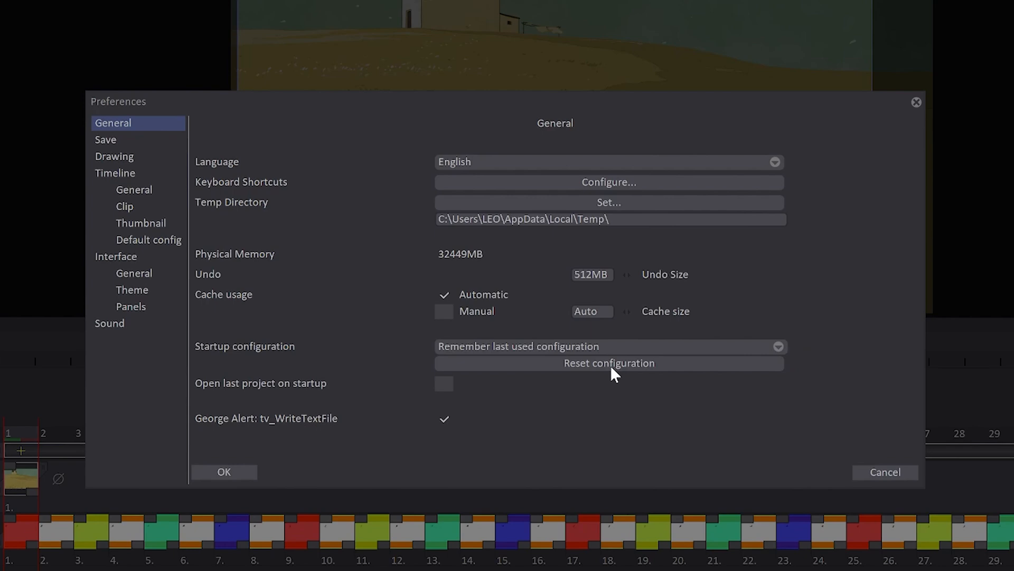
{"action": "mouse_move", "coordinate": [615, 370]}
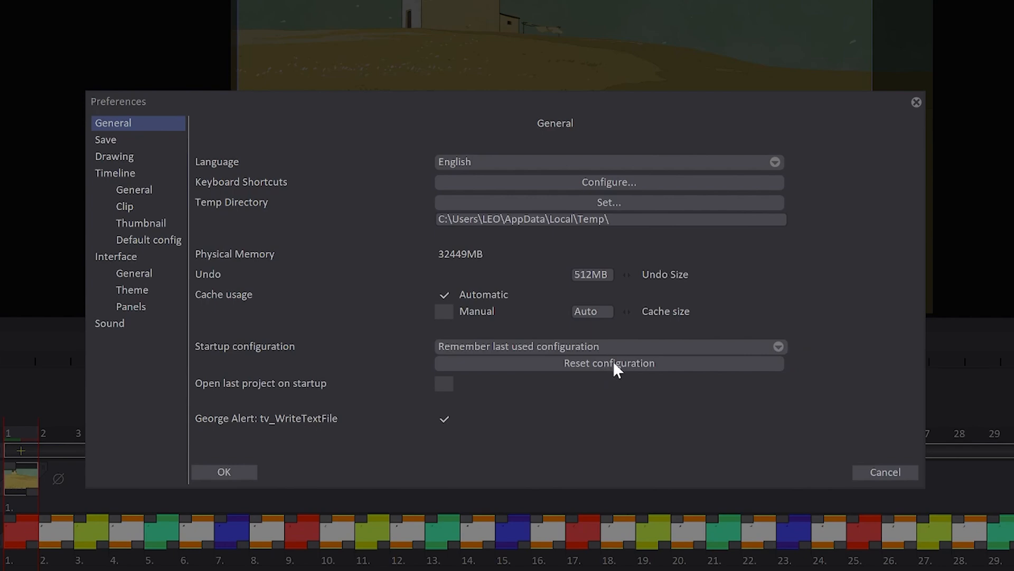
{"action": "mouse_move", "coordinate": [619, 372]}
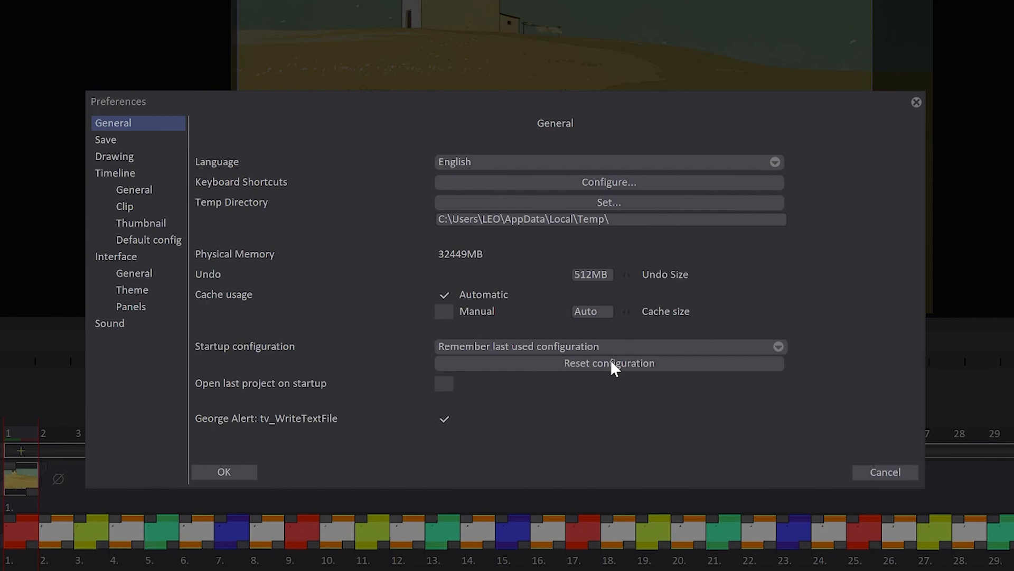
{"action": "mouse_move", "coordinate": [386, 395]}
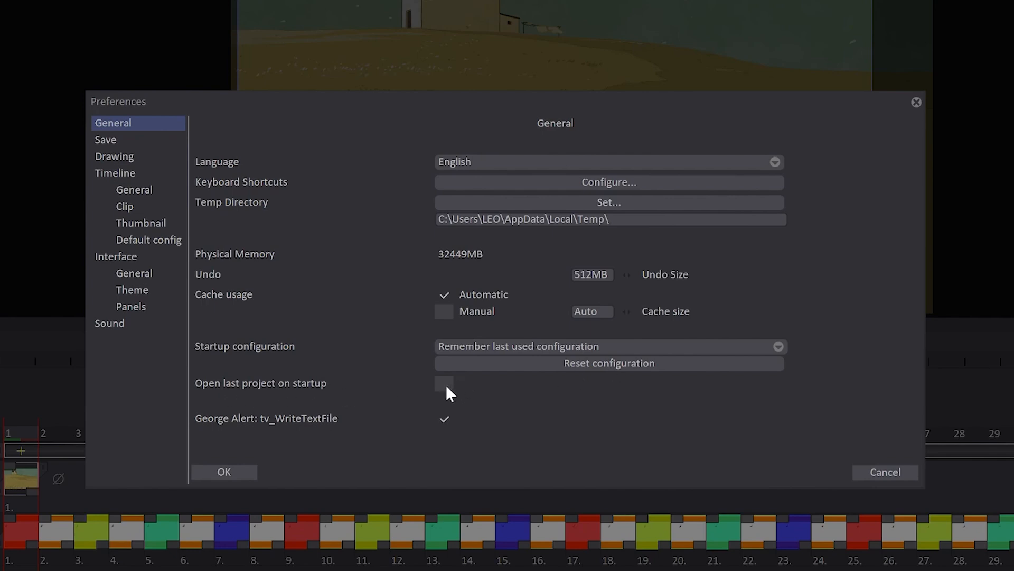
{"action": "left_click", "coordinate": [444, 383]}
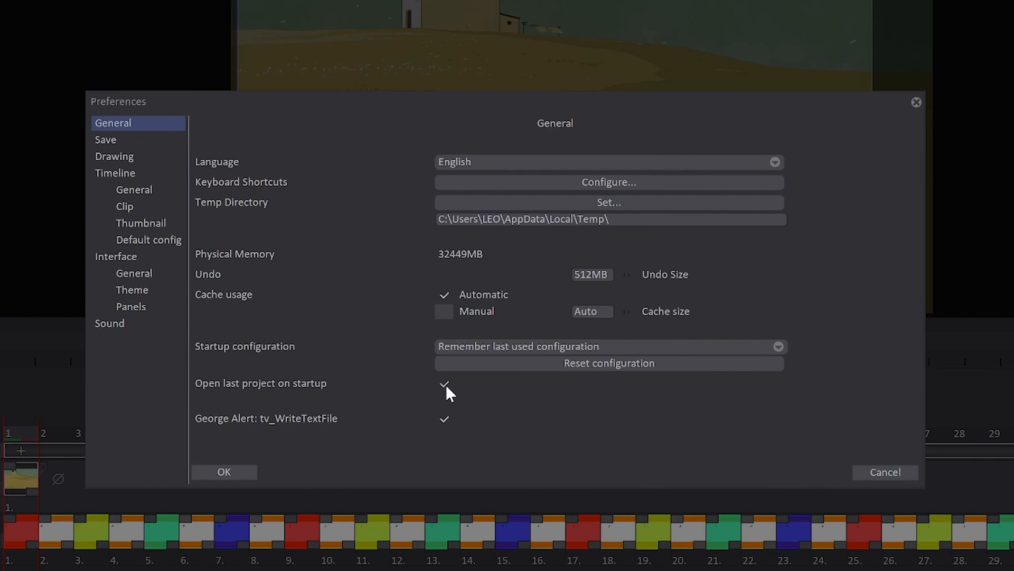
{"action": "left_click", "coordinate": [444, 383]}
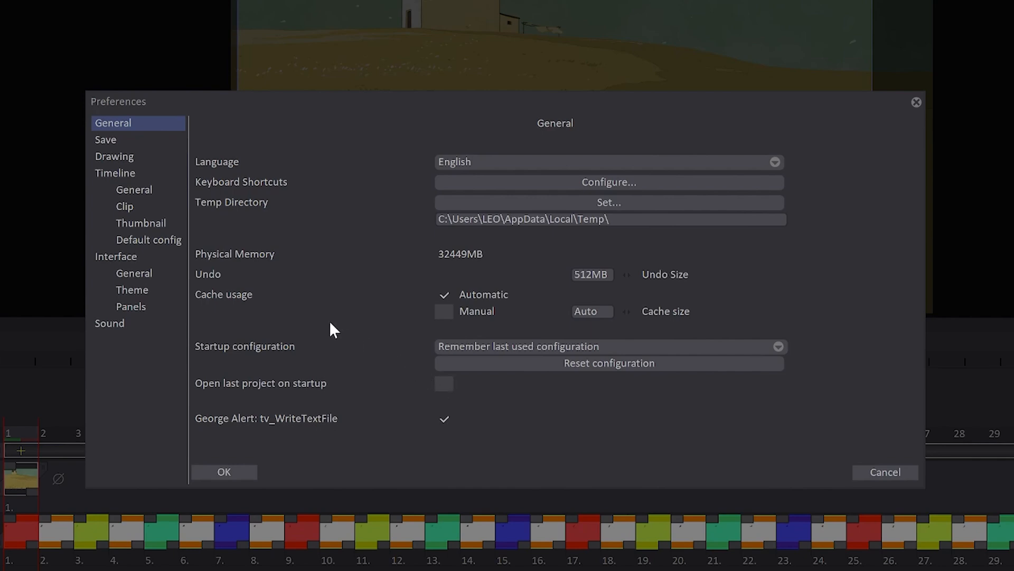
{"action": "left_click", "coordinate": [106, 140]}
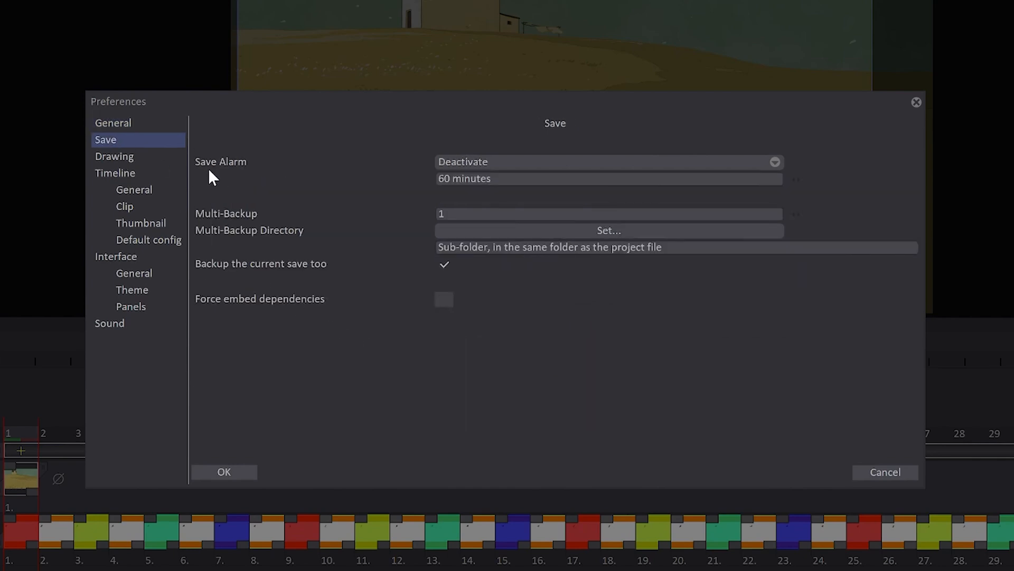
{"action": "mouse_move", "coordinate": [239, 175]}
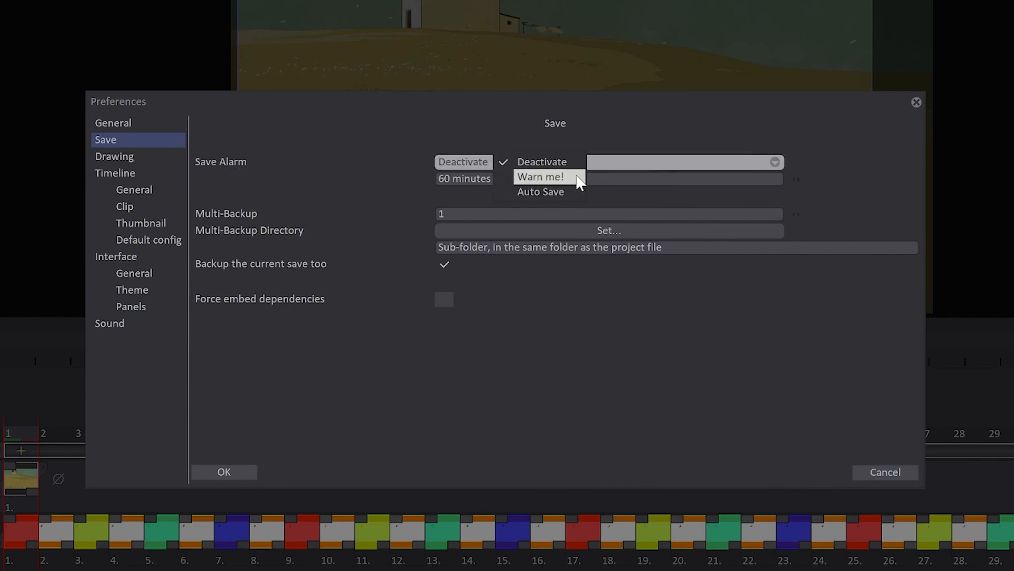
{"action": "mouse_move", "coordinate": [568, 191]}
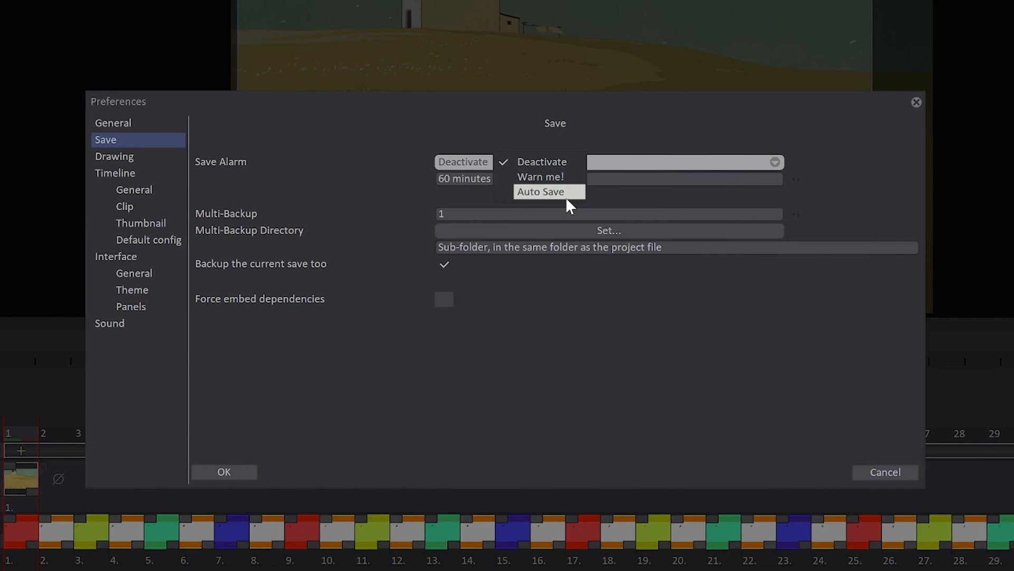
{"action": "mouse_move", "coordinate": [571, 188]}
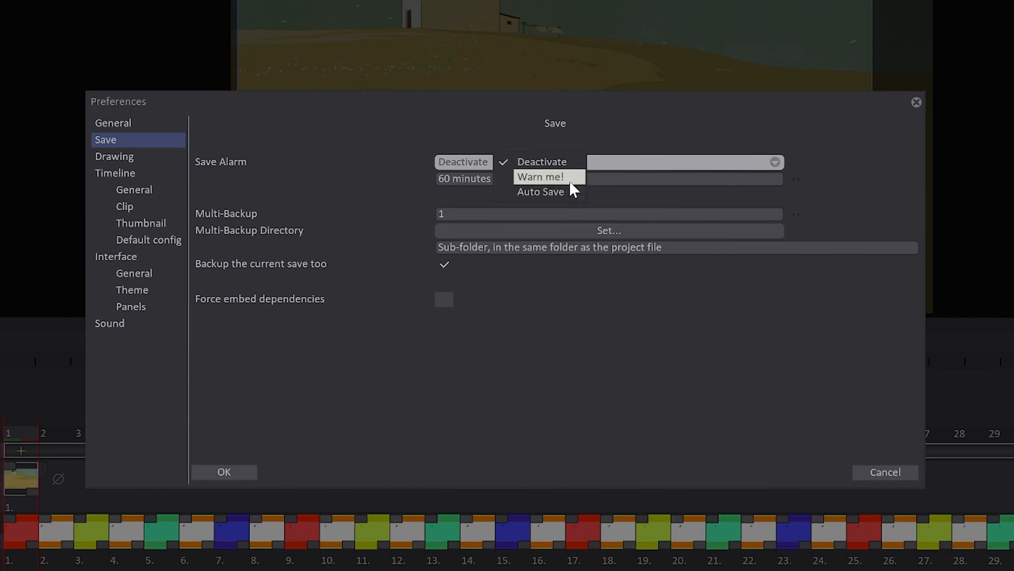
{"action": "mouse_move", "coordinate": [548, 191]}
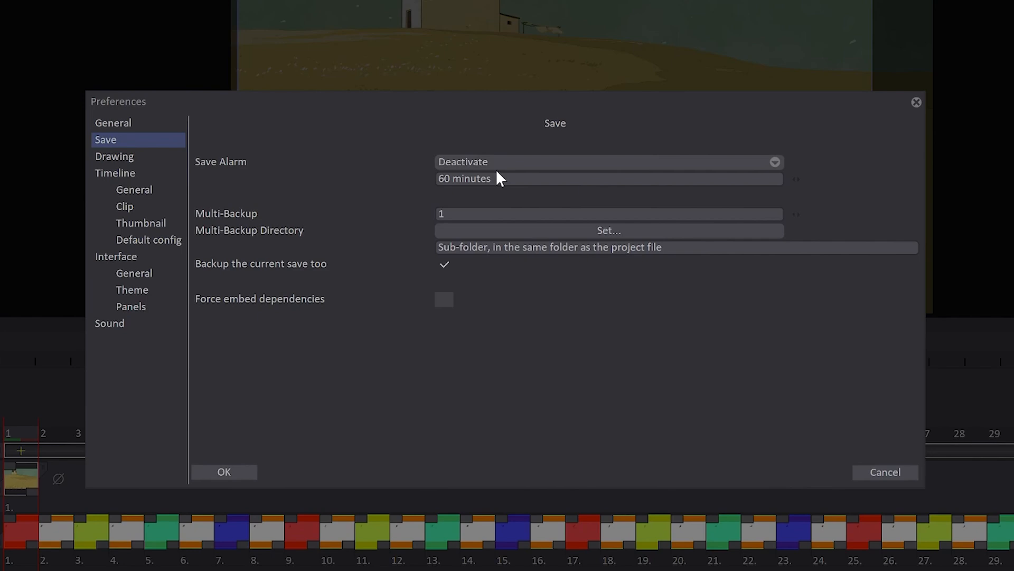
{"action": "mouse_move", "coordinate": [822, 188]}
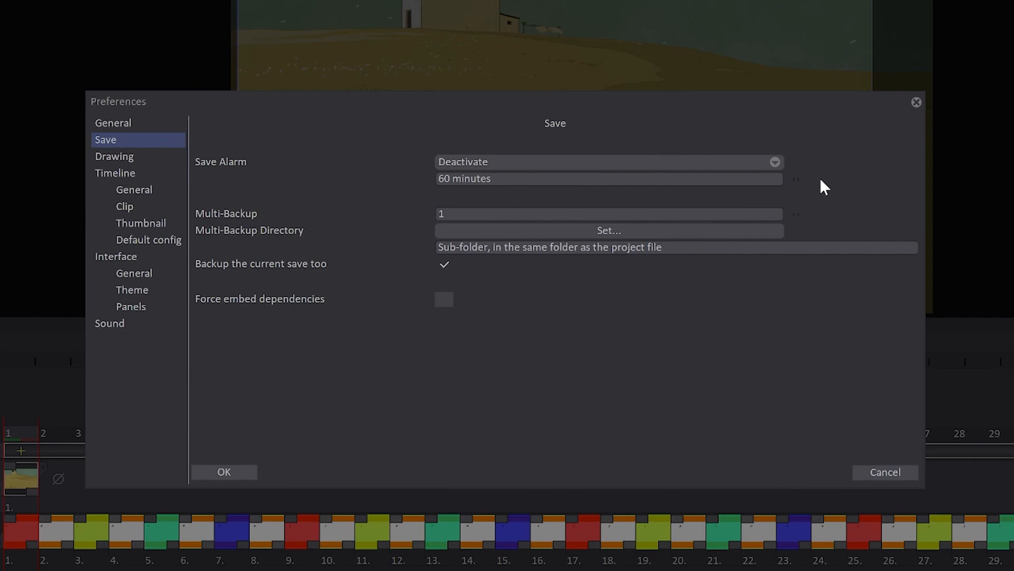
{"action": "mouse_move", "coordinate": [802, 185]}
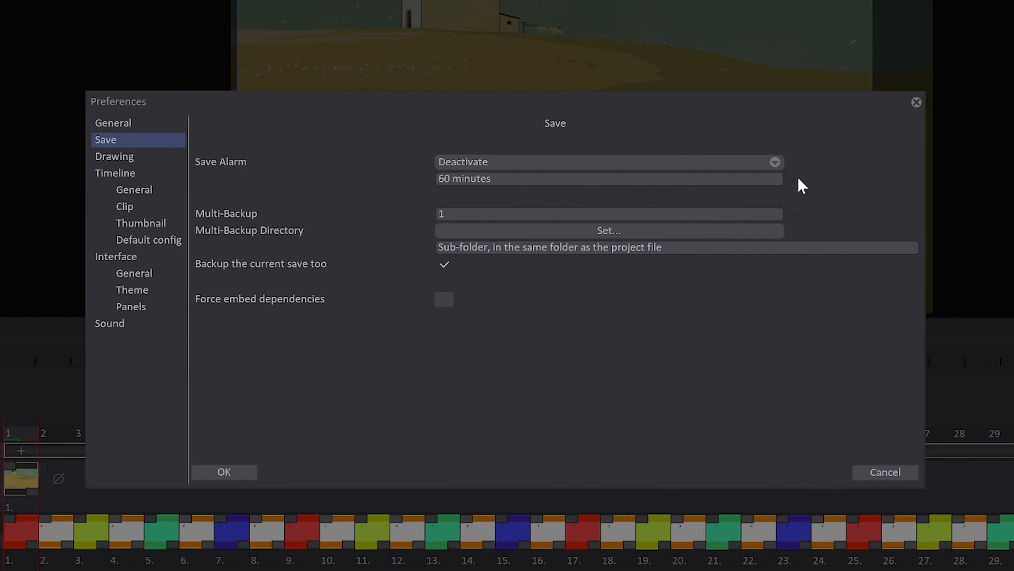
{"action": "mouse_move", "coordinate": [467, 218]}
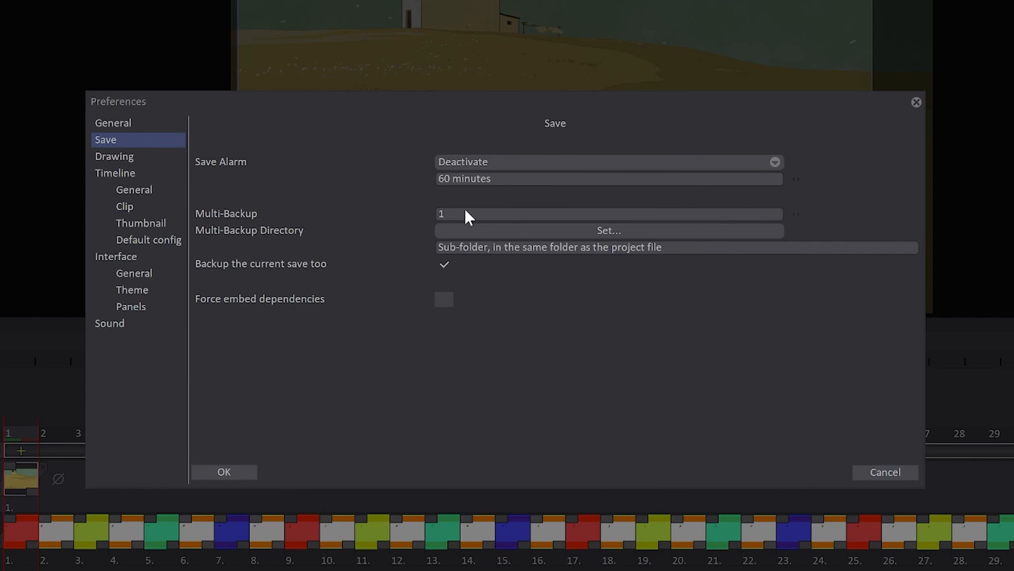
{"action": "mouse_move", "coordinate": [421, 200]}
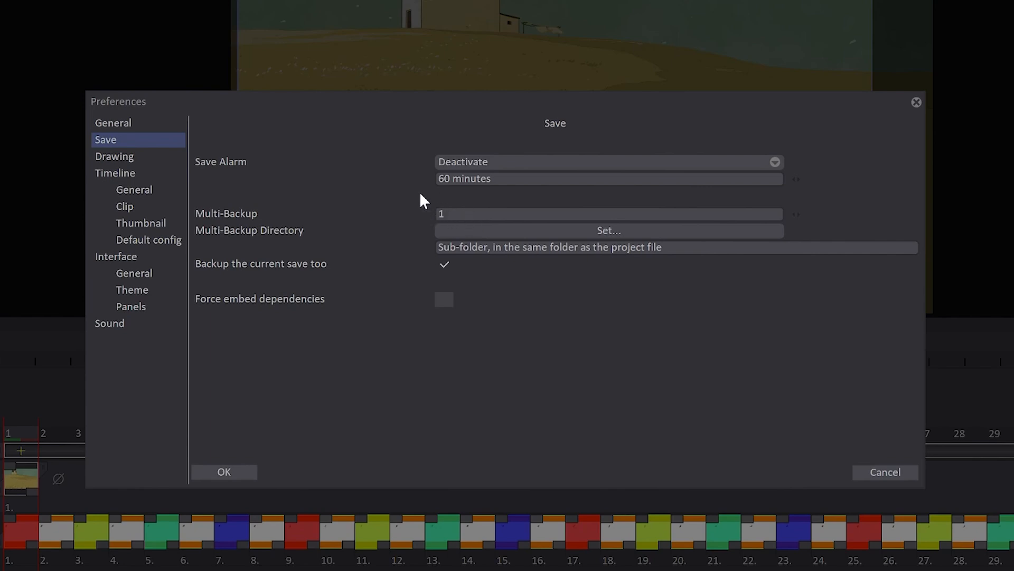
{"action": "mouse_move", "coordinate": [448, 225]}
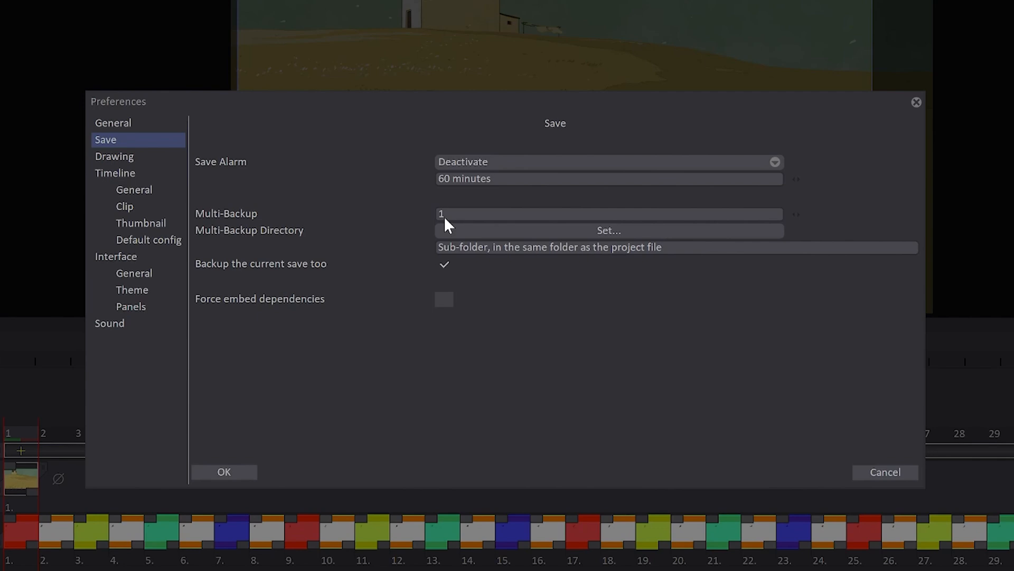
Keep Save Alarm on Deactivate and move to the Drawing preferences page
{"action": "left_click", "coordinate": [444, 264]}
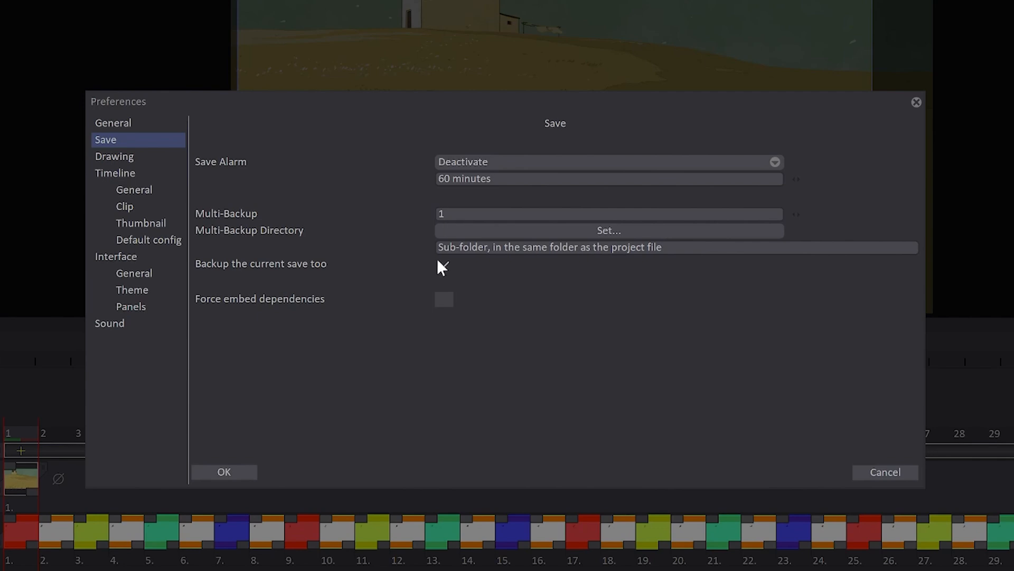
{"action": "left_click", "coordinate": [115, 156]}
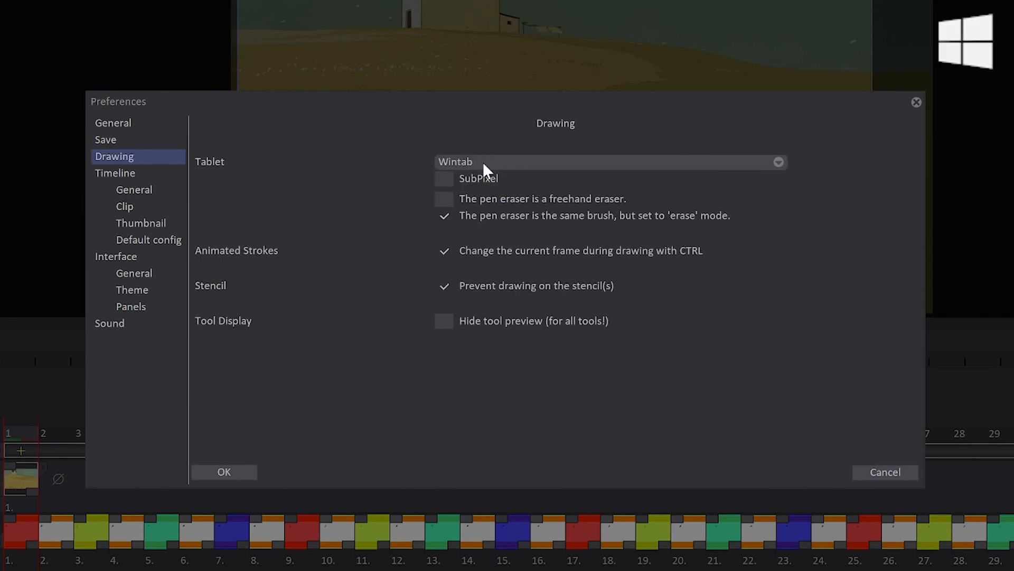
{"action": "mouse_move", "coordinate": [478, 170]}
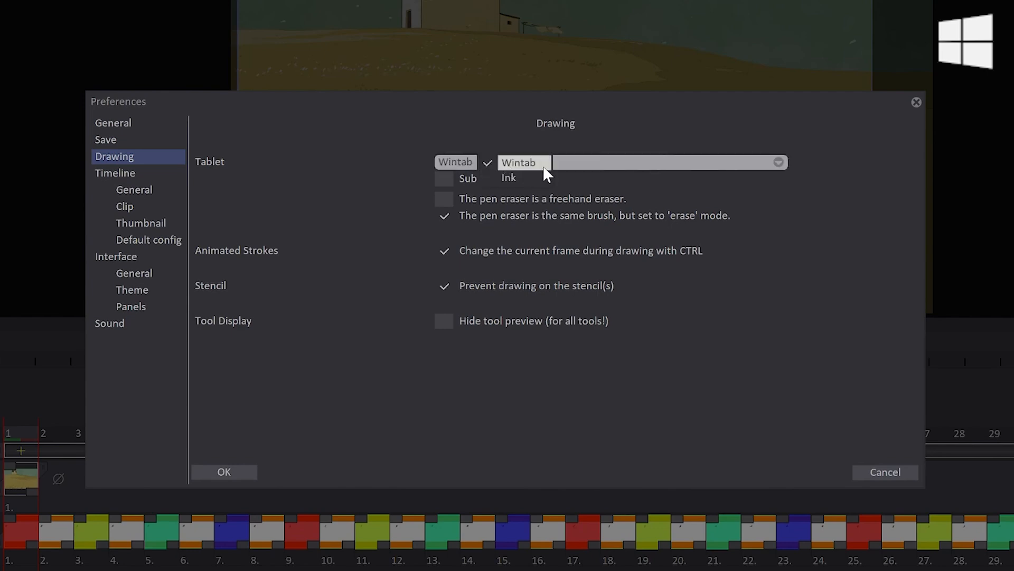
{"action": "mouse_move", "coordinate": [541, 169]}
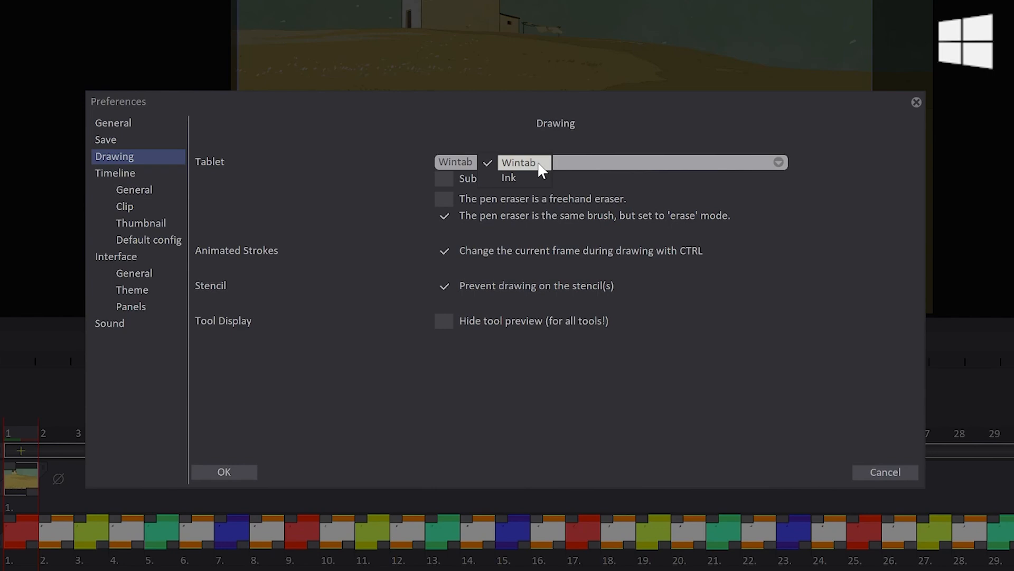
{"action": "mouse_move", "coordinate": [524, 177]}
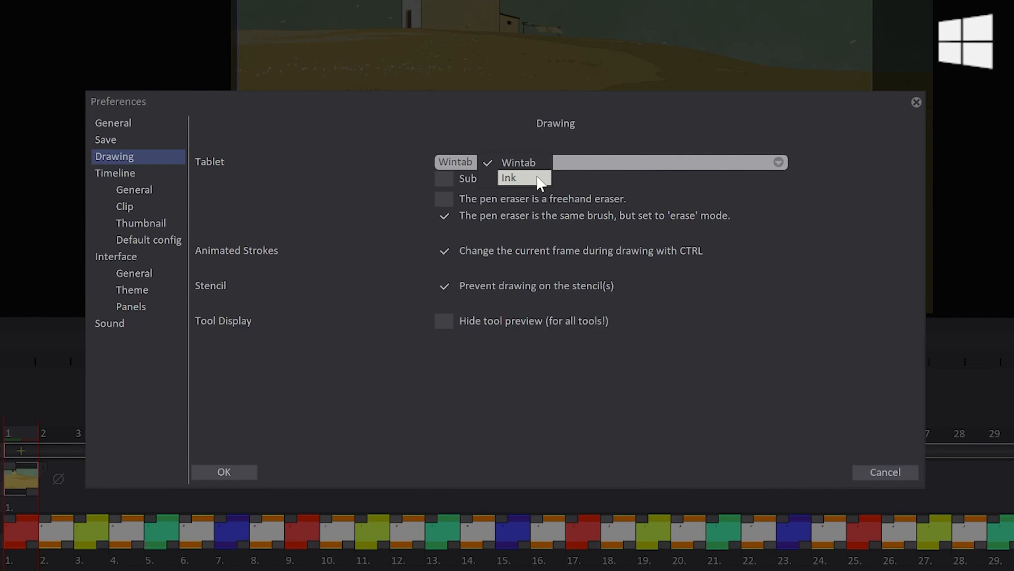
Keep Wintab as tablet mode, enable SubPixel, and go to Timeline > General
{"action": "left_click", "coordinate": [518, 162]}
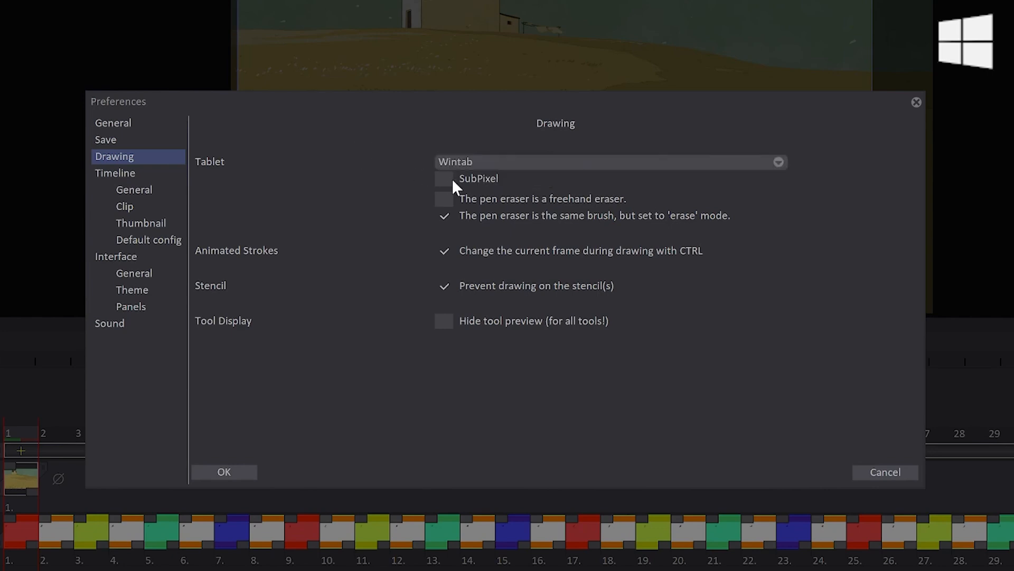
{"action": "left_click", "coordinate": [444, 179]}
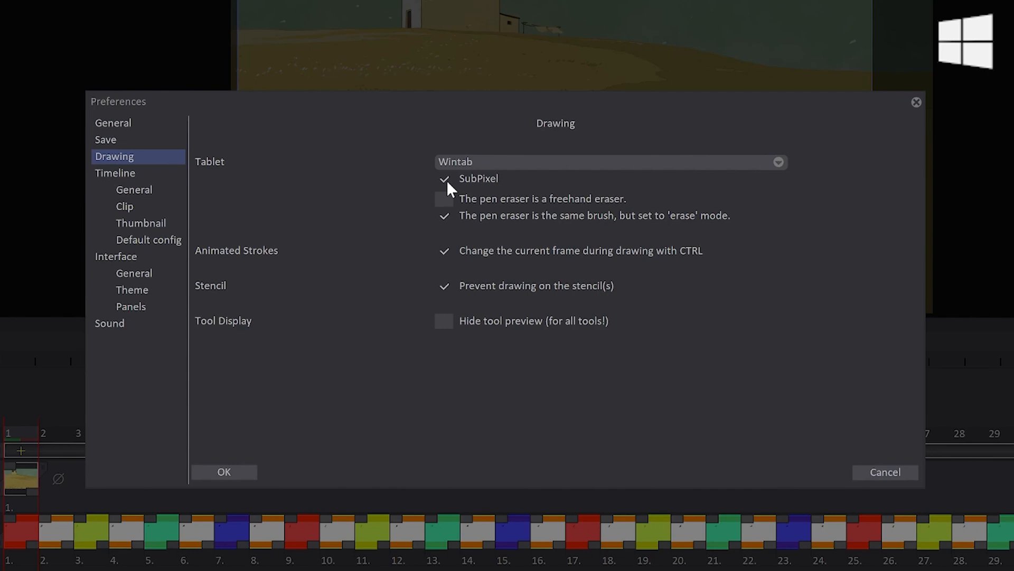
{"action": "left_click", "coordinate": [443, 180]}
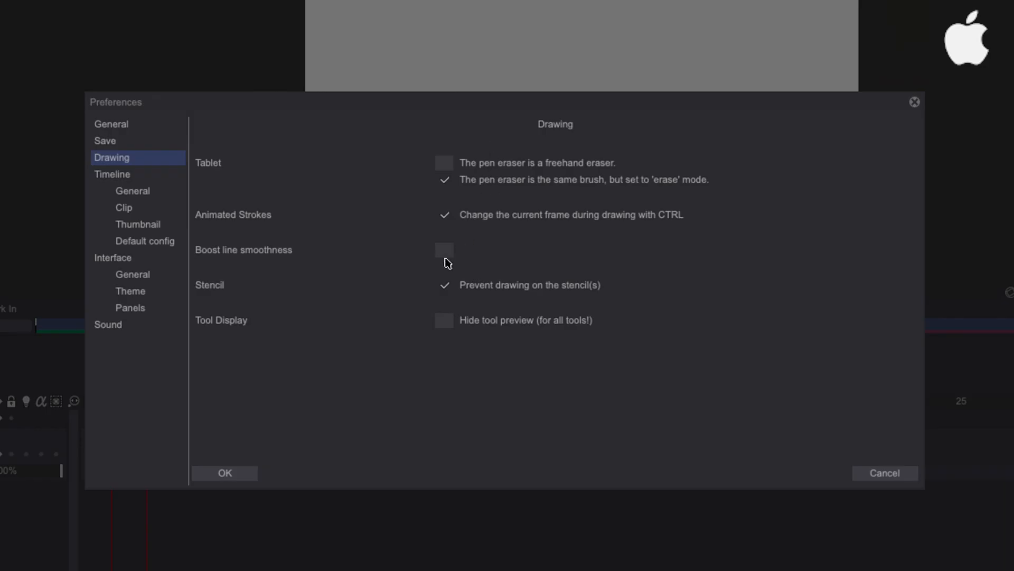
{"action": "mouse_move", "coordinate": [429, 267]}
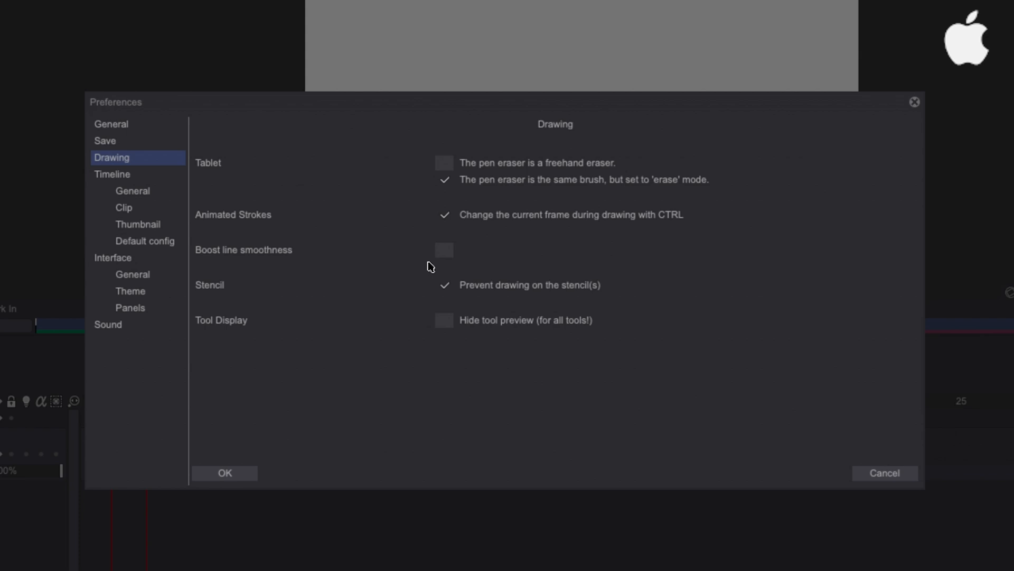
{"action": "left_click", "coordinate": [444, 251]}
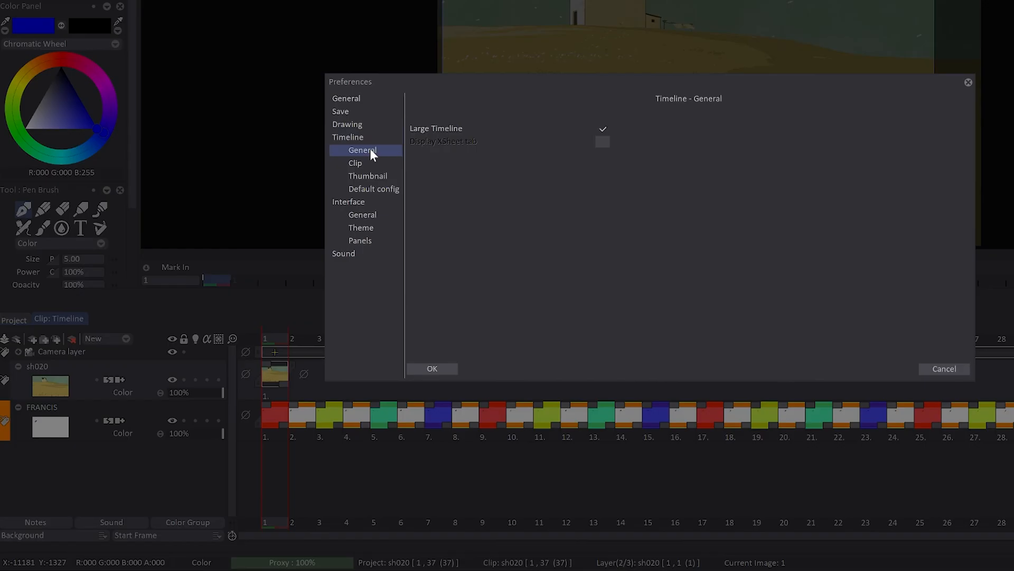
{"action": "mouse_move", "coordinate": [433, 139]}
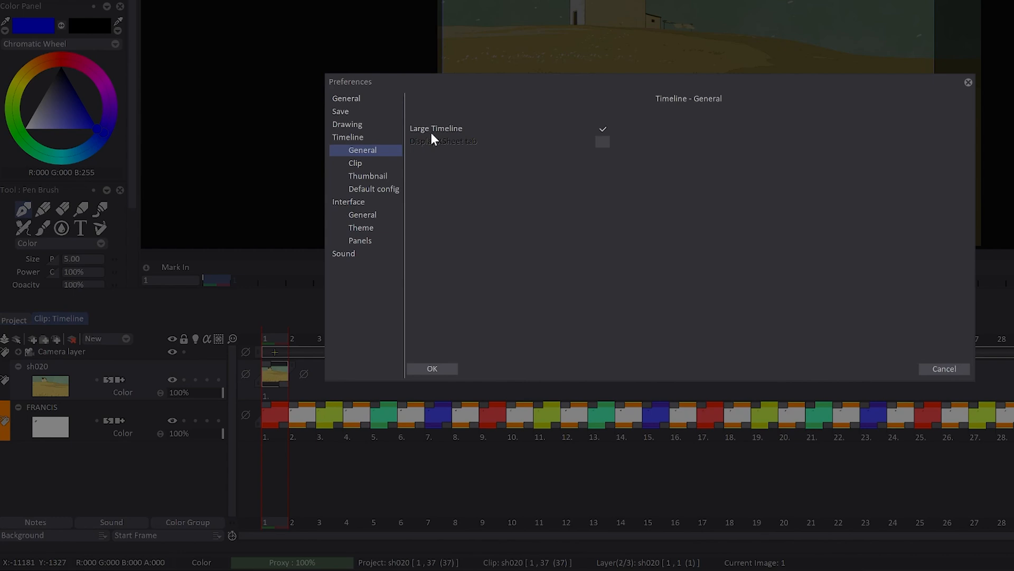
{"action": "left_click", "coordinate": [602, 141]}
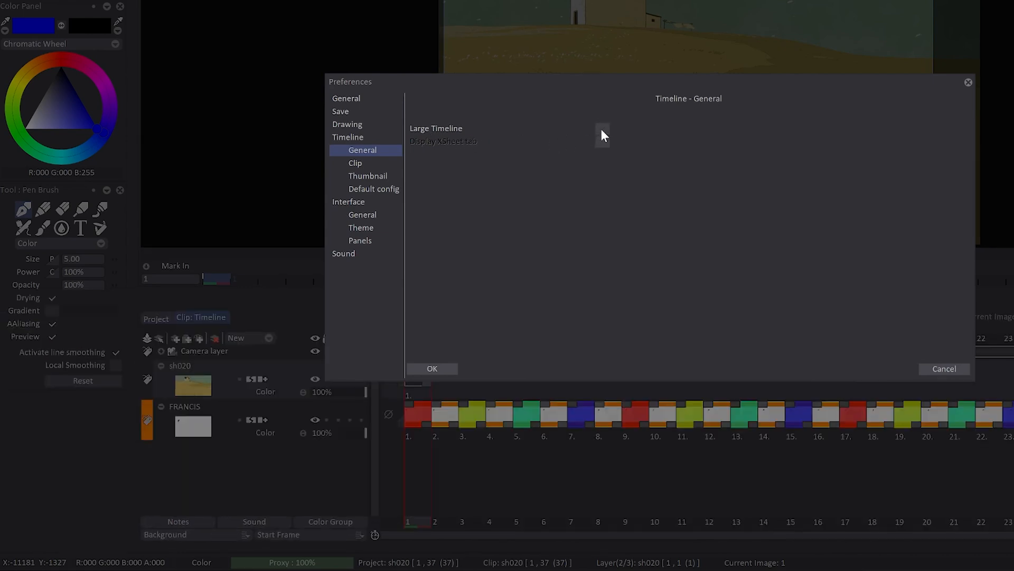
{"action": "left_click", "coordinate": [602, 132]}
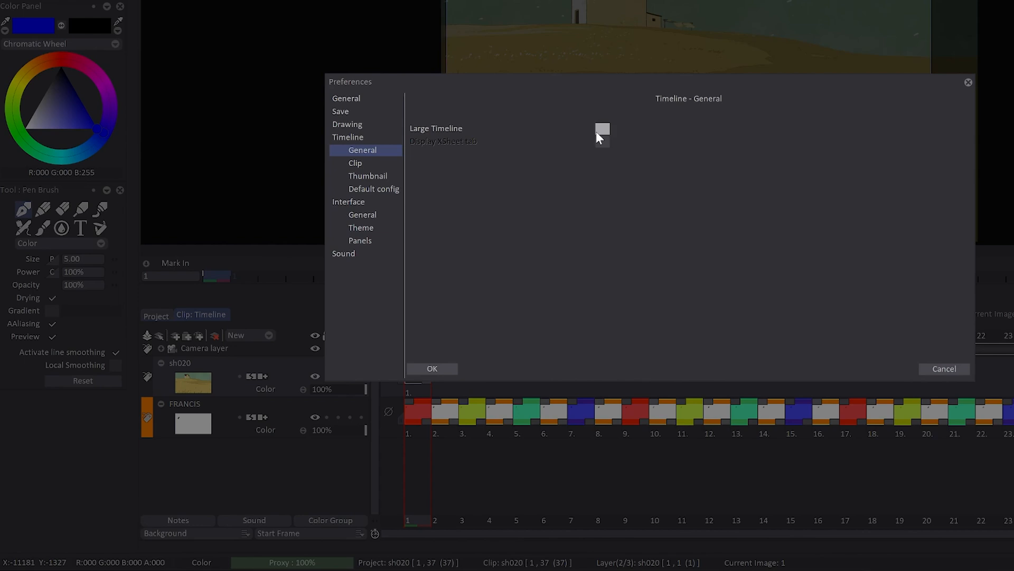
{"action": "left_click", "coordinate": [601, 133]}
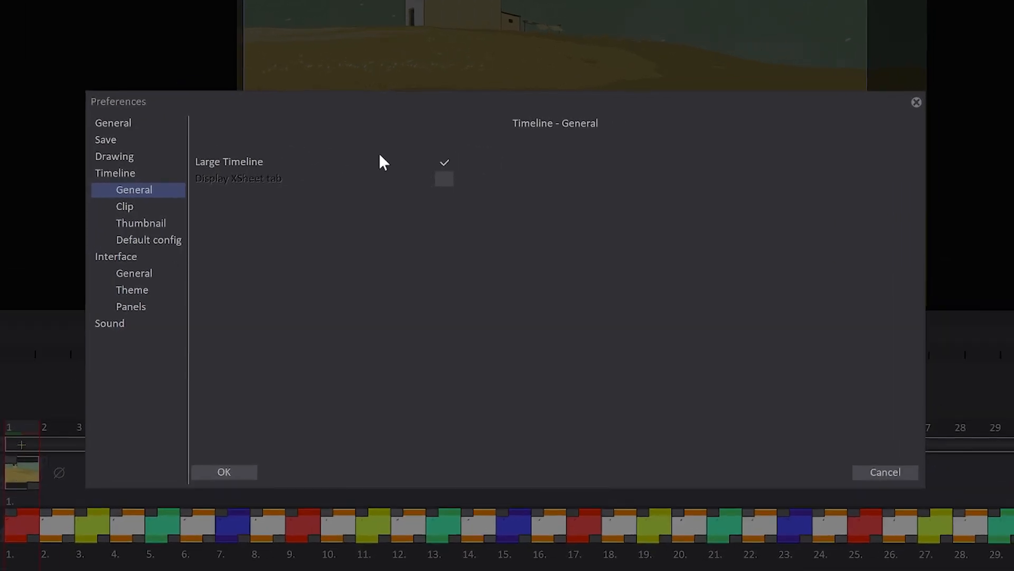
{"action": "left_click", "coordinate": [149, 239]}
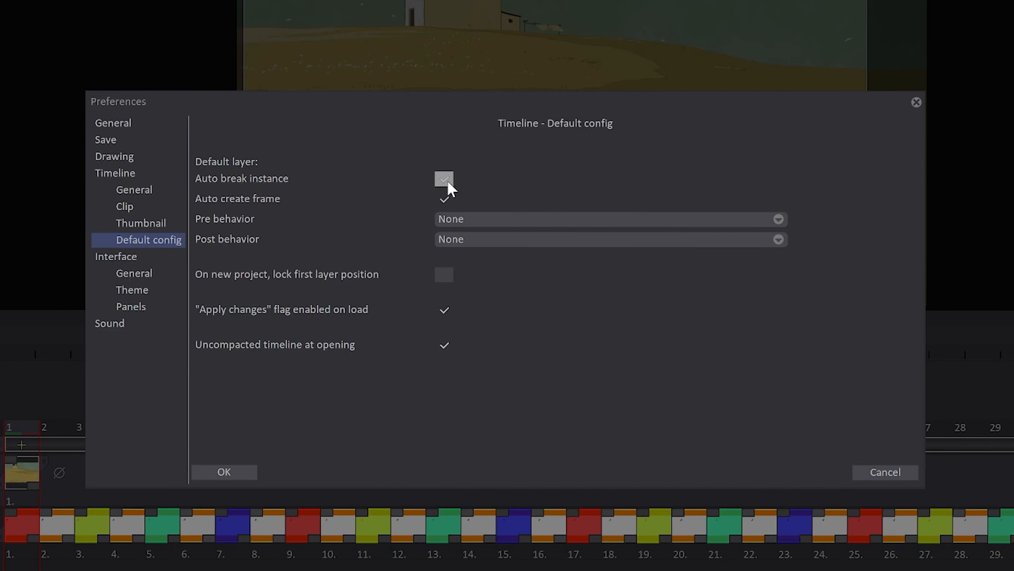
Tick Auto break instance, toggle the first layer lock back off, and go to Interface > General
{"action": "left_click", "coordinate": [445, 179]}
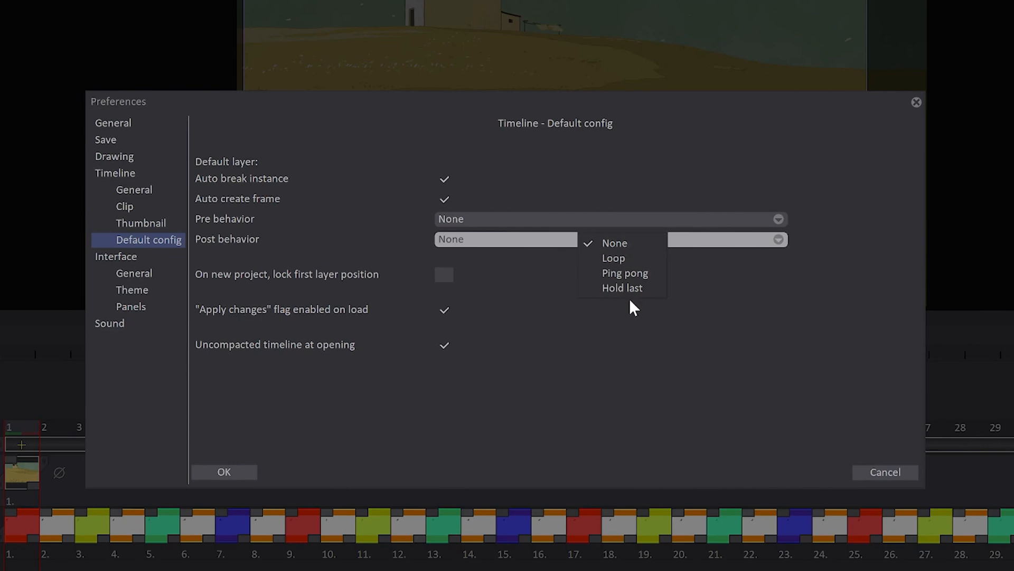
{"action": "left_click", "coordinate": [613, 242]}
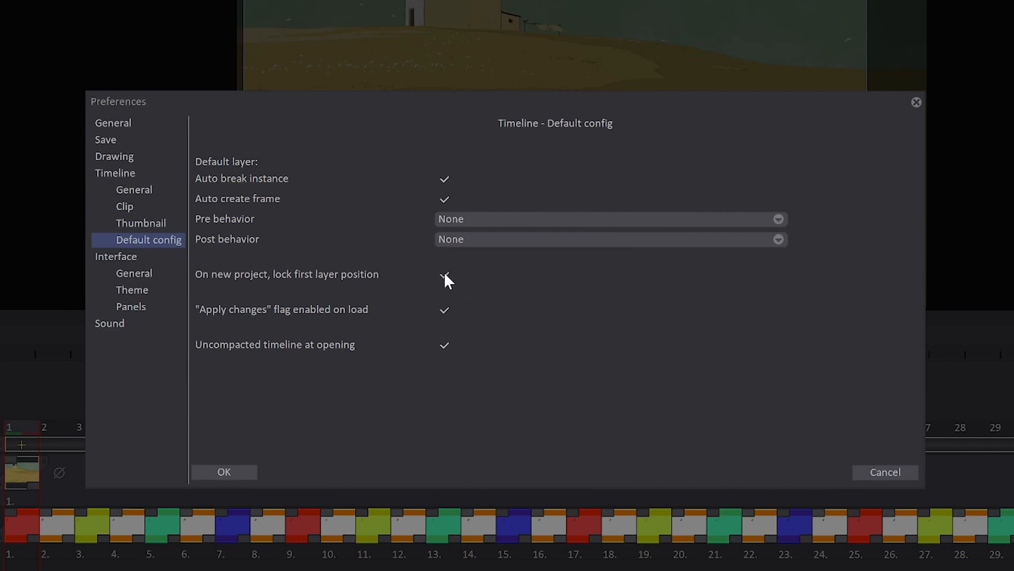
{"action": "left_click", "coordinate": [444, 274]}
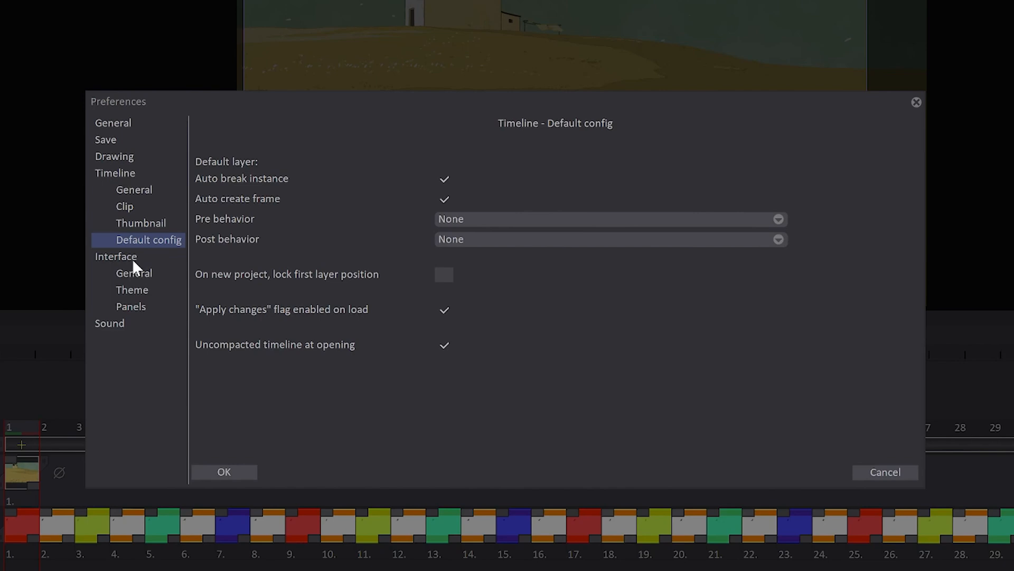
{"action": "left_click", "coordinate": [134, 272]}
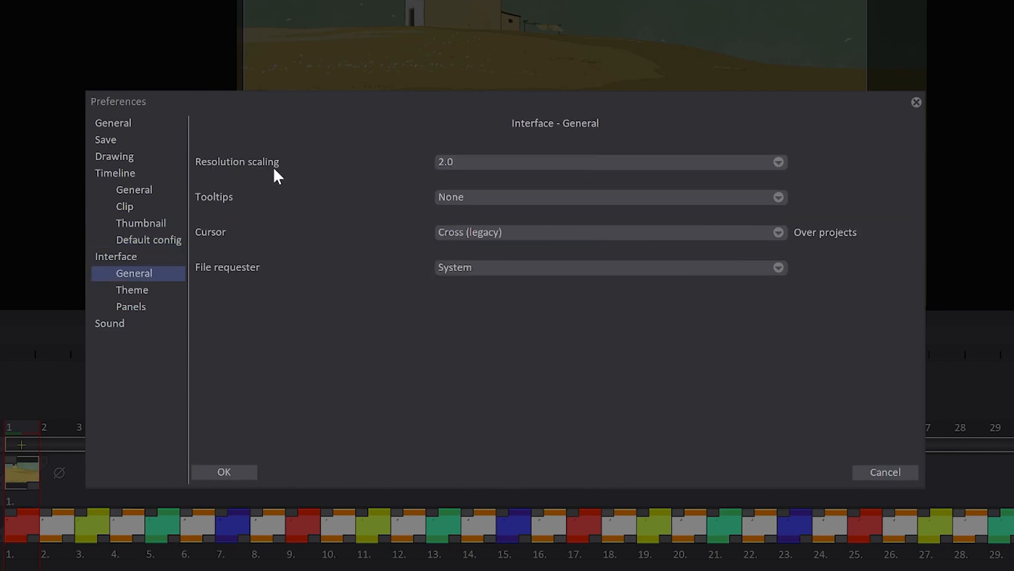
{"action": "mouse_move", "coordinate": [272, 170]}
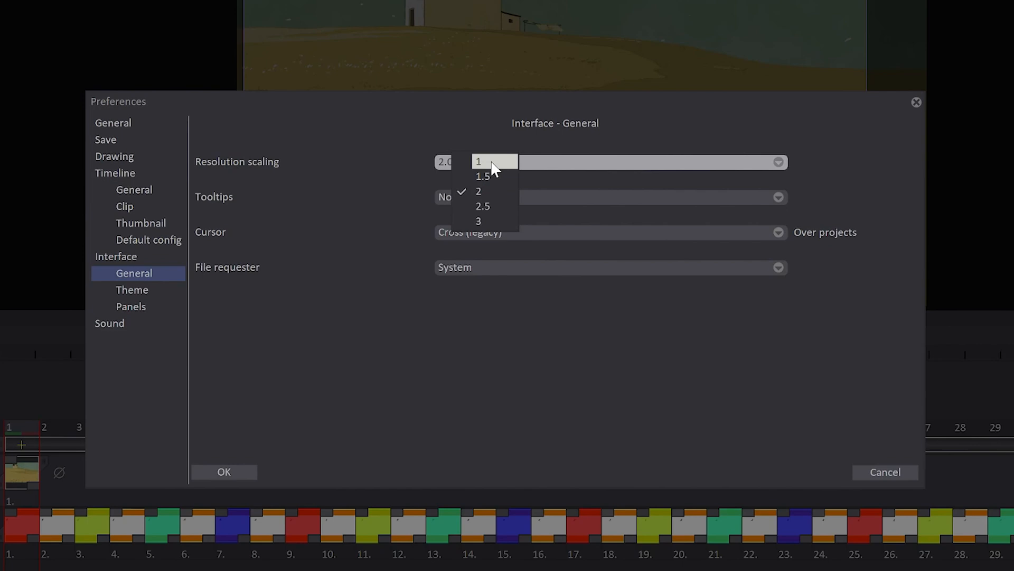
{"action": "mouse_move", "coordinate": [498, 191]}
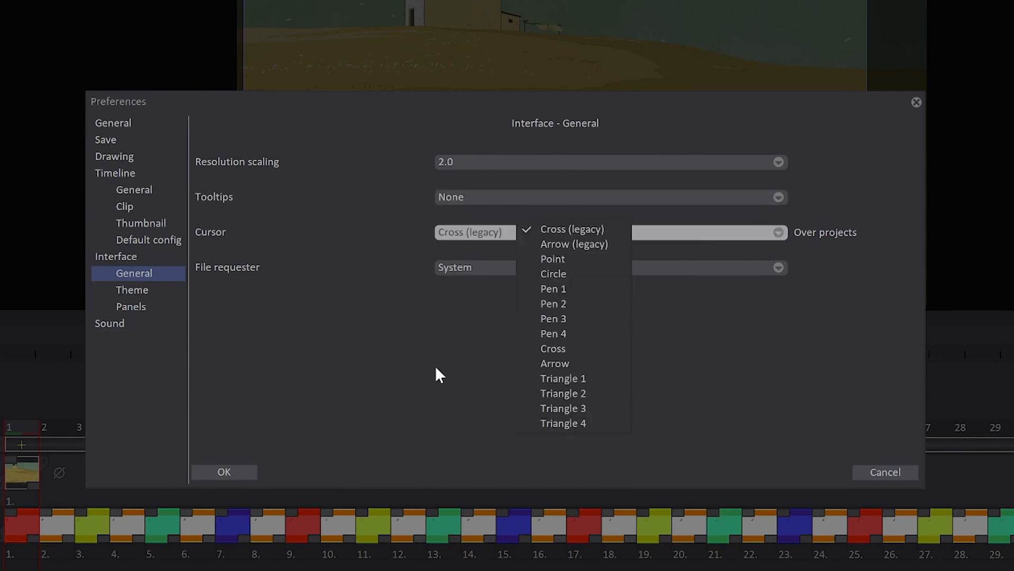
Keep the System file requester and move to the Interface Theme page
{"action": "left_click", "coordinate": [455, 268]}
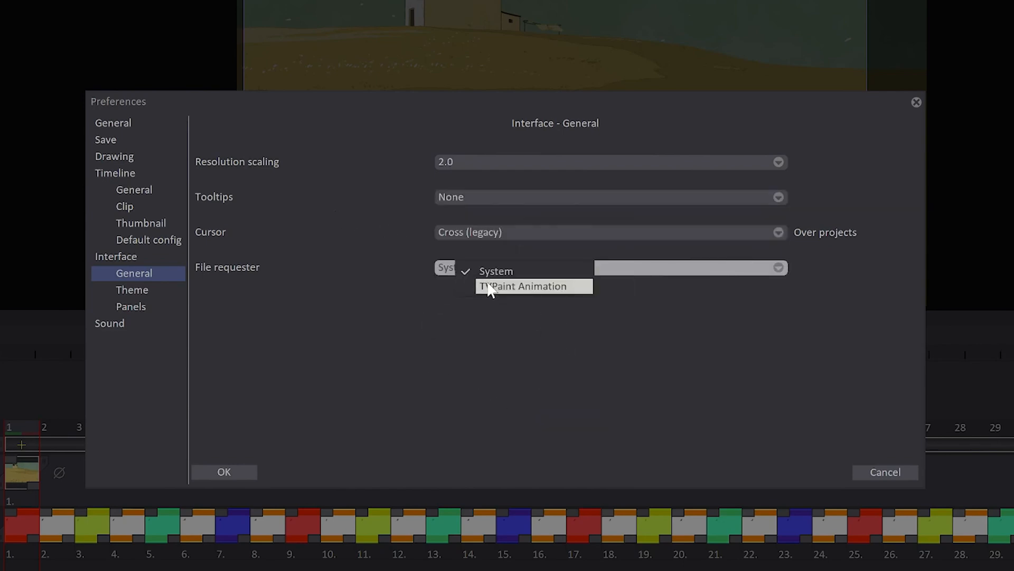
{"action": "mouse_move", "coordinate": [495, 271]}
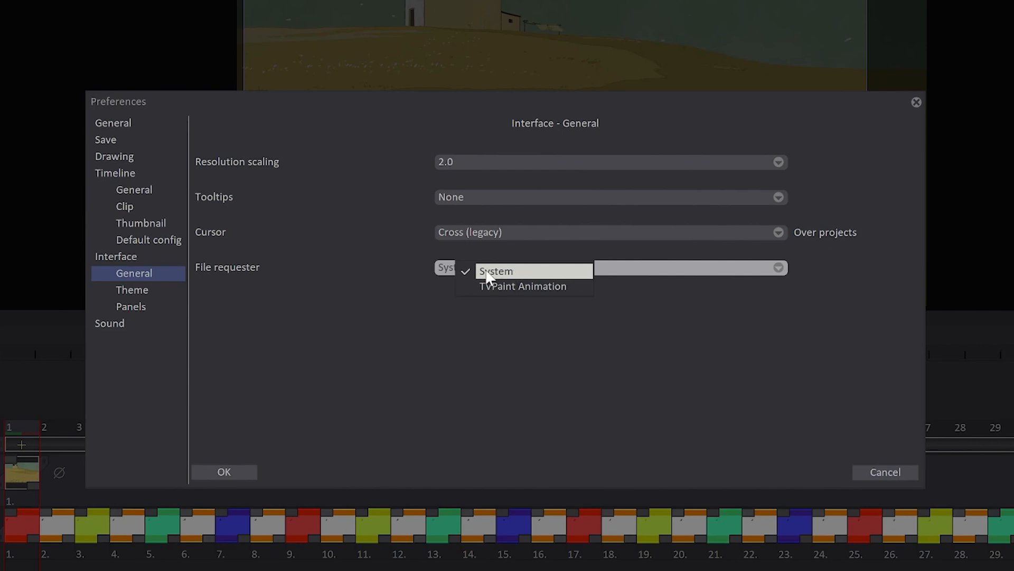
{"action": "left_click", "coordinate": [132, 289]}
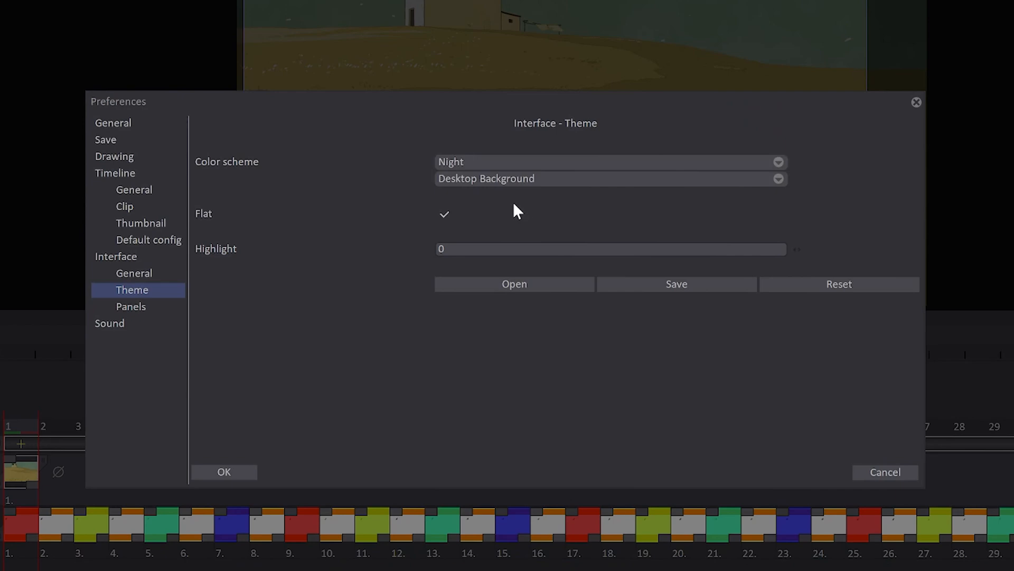
{"action": "left_click", "coordinate": [778, 179]}
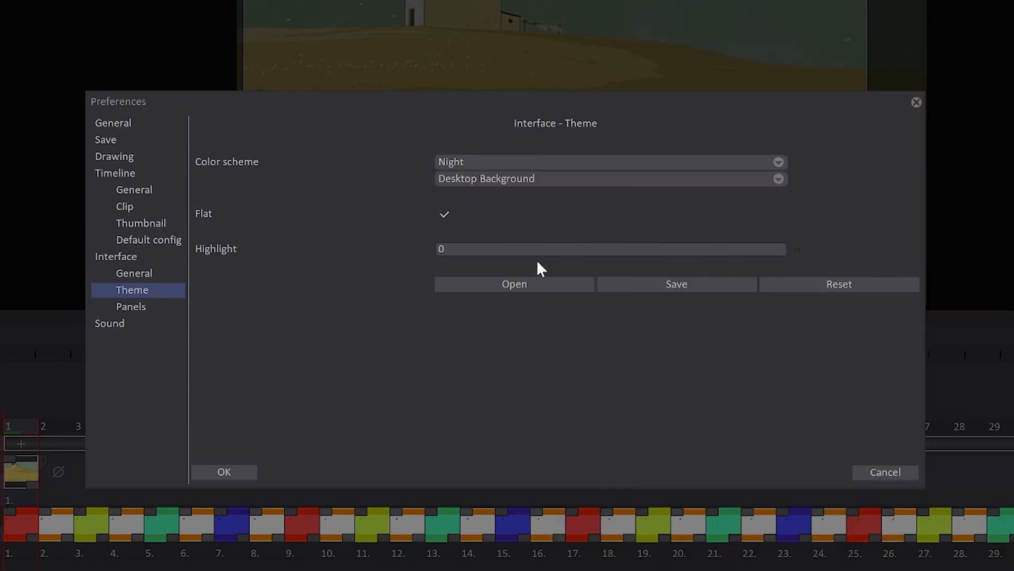
{"action": "mouse_move", "coordinate": [162, 323]}
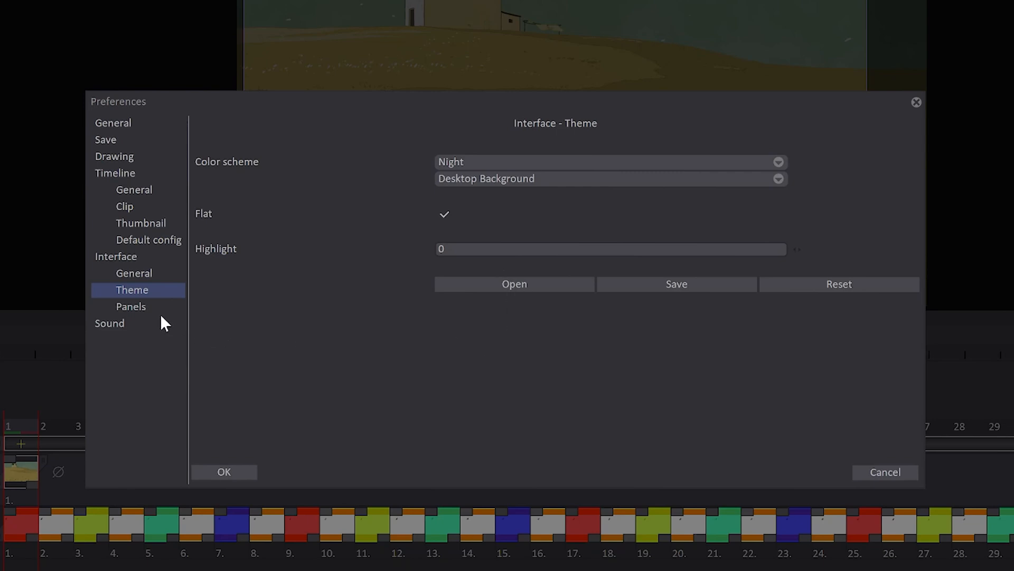
Enable Multi-screen panels under Interface > Panels and acknowledge the restart notice
{"action": "left_click", "coordinate": [130, 306]}
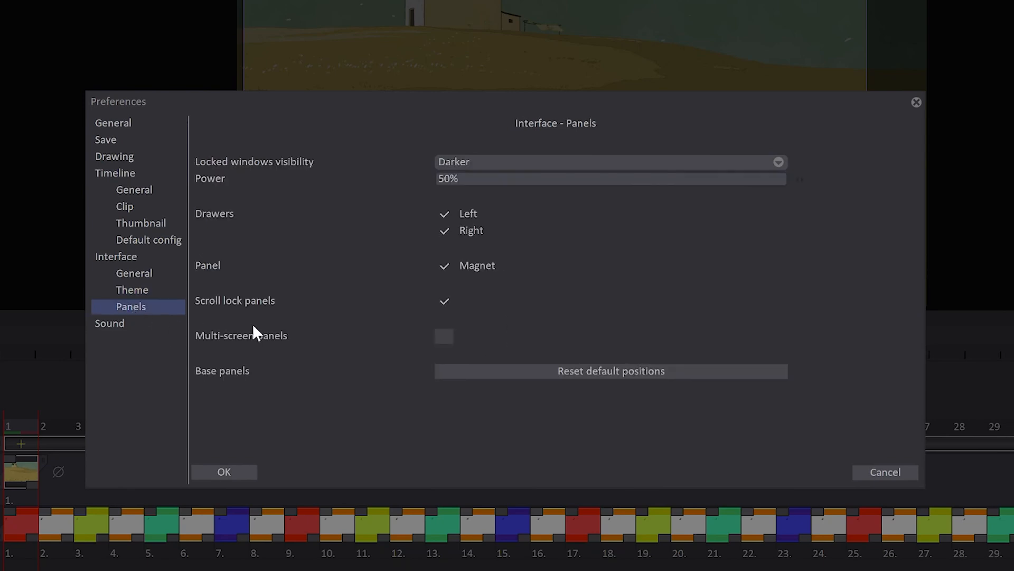
{"action": "mouse_move", "coordinate": [385, 312]}
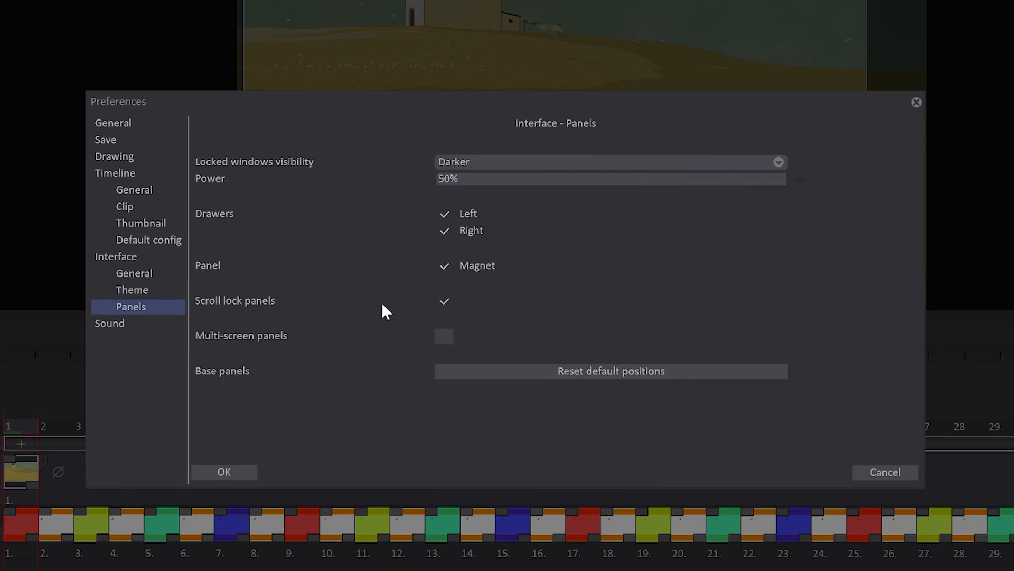
{"action": "mouse_move", "coordinate": [233, 345]}
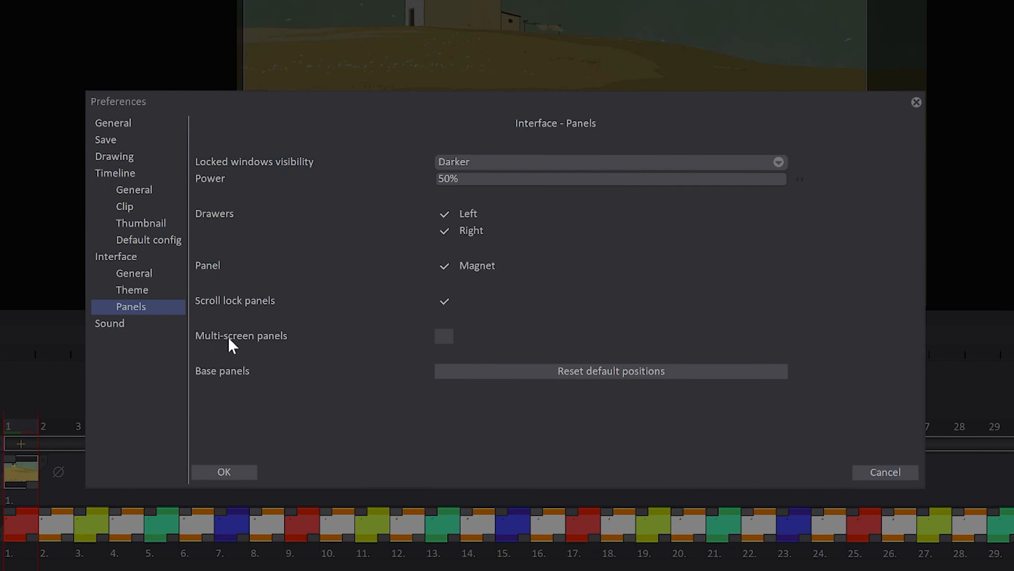
{"action": "mouse_move", "coordinate": [343, 348]}
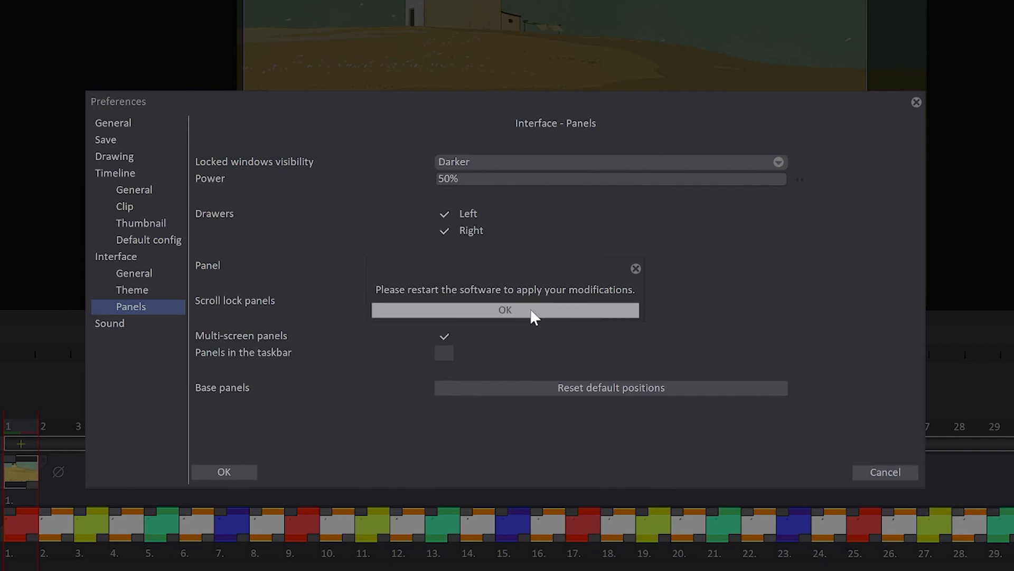
{"action": "left_click", "coordinate": [109, 323]}
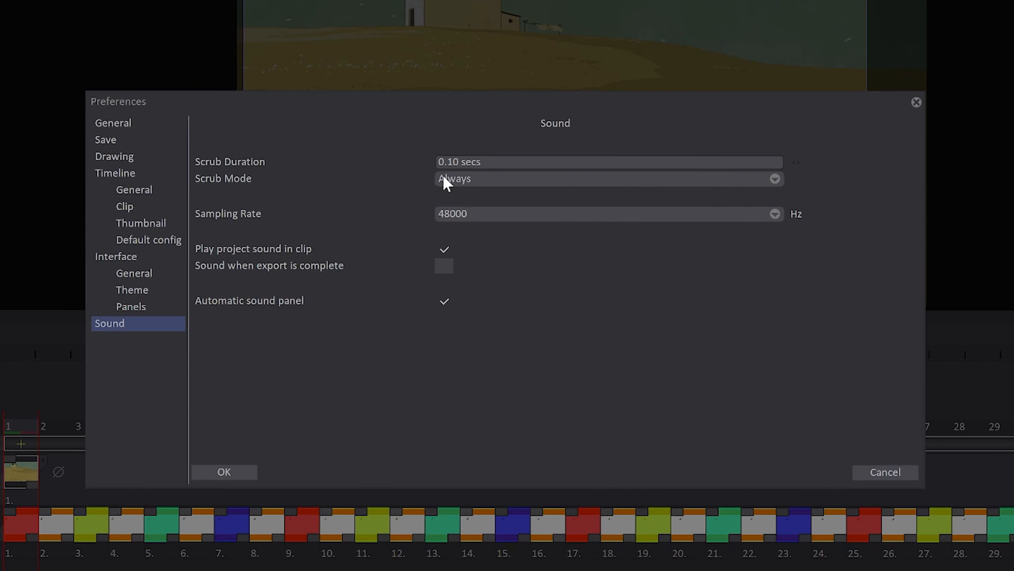
{"action": "mouse_move", "coordinate": [524, 187]}
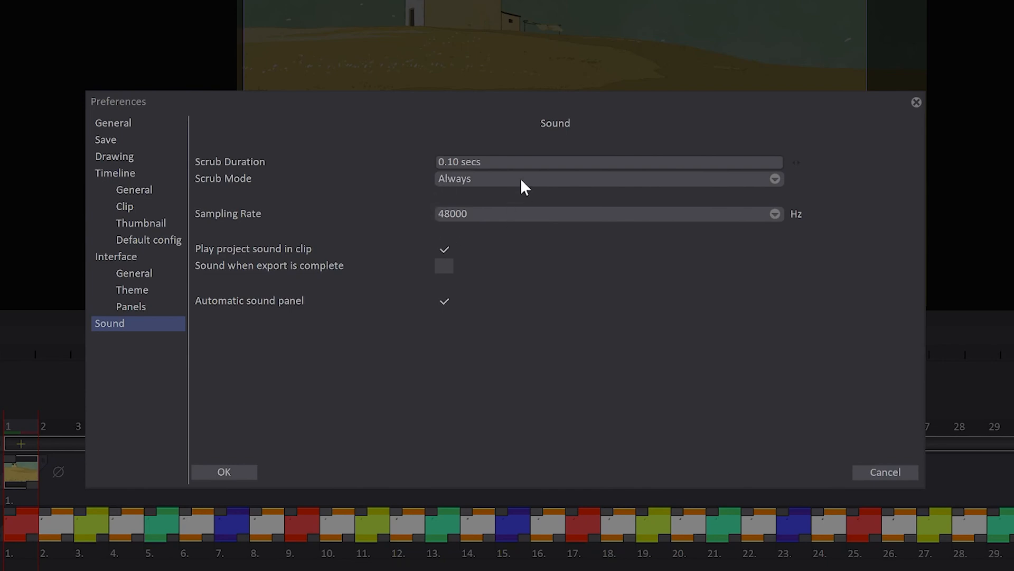
{"action": "mouse_move", "coordinate": [396, 323]}
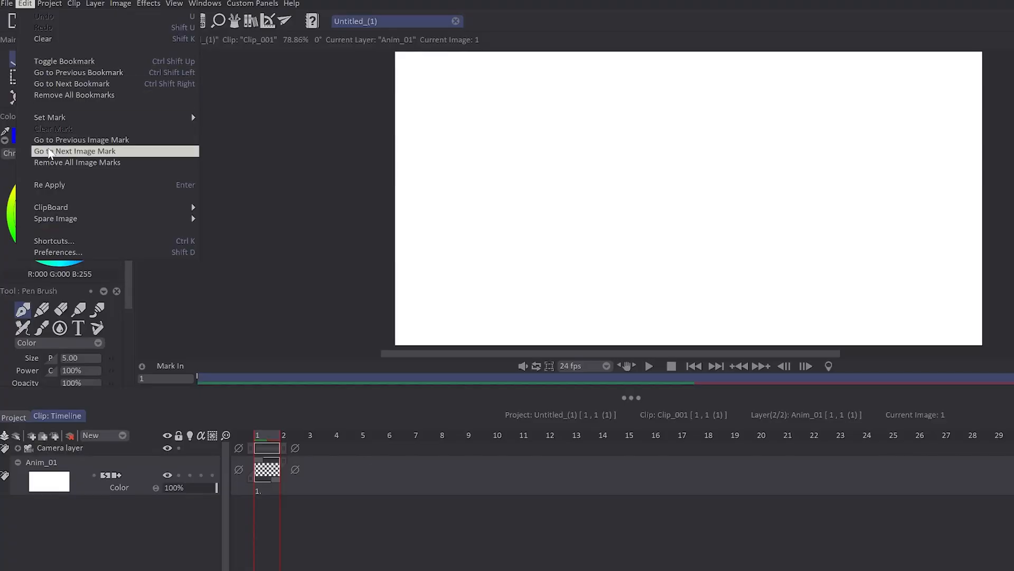
{"action": "mouse_move", "coordinate": [59, 241]}
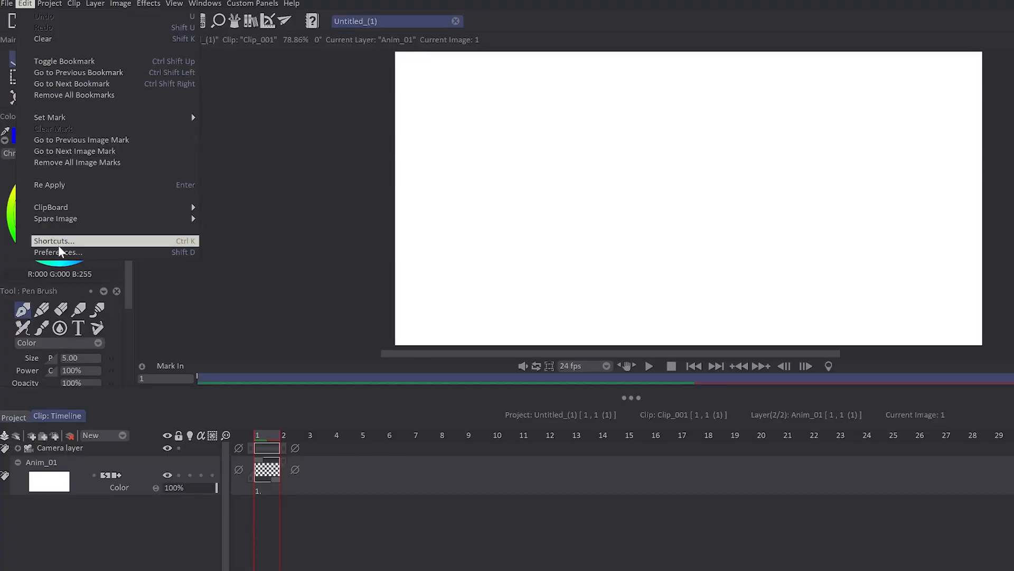
Close Preferences and highlight Shortcuts... (Ctrl K) in the Edit menu
{"action": "left_click", "coordinate": [57, 253]}
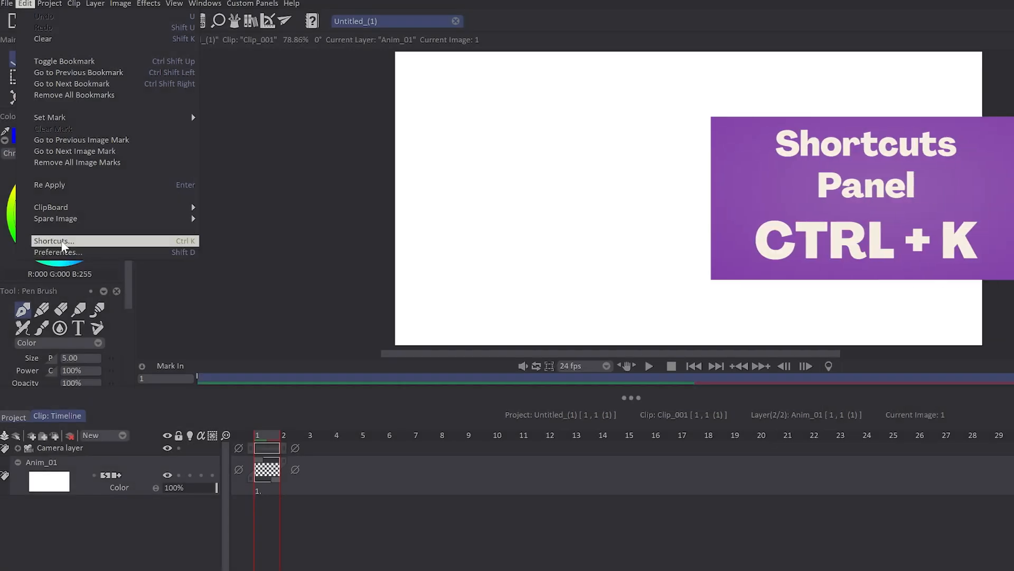
Bind the empty Shift G slot to Color: Floating Color Picker in keyboard shortcuts
{"action": "left_click", "coordinate": [54, 241]}
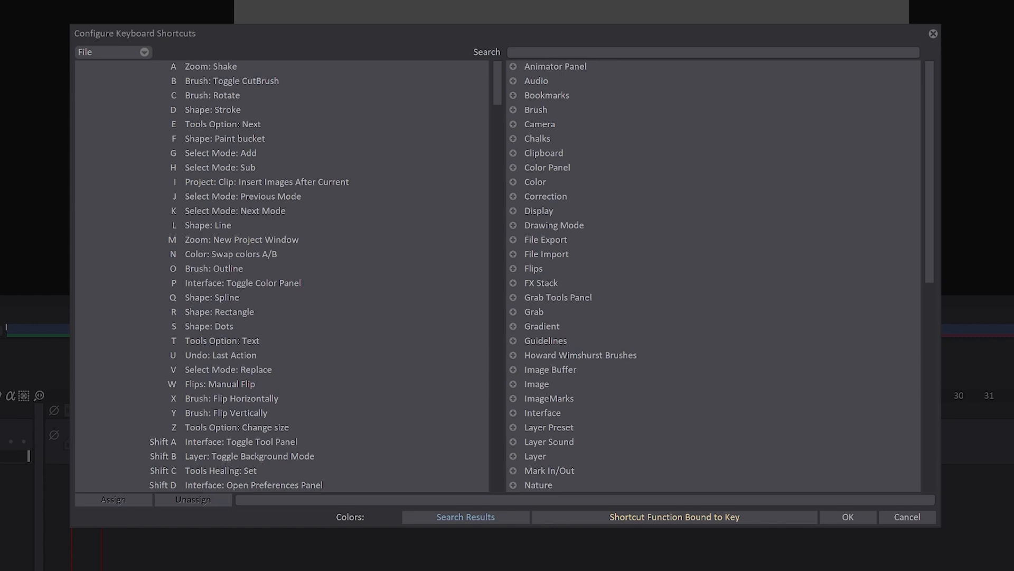
{"action": "mouse_move", "coordinate": [232, 67]}
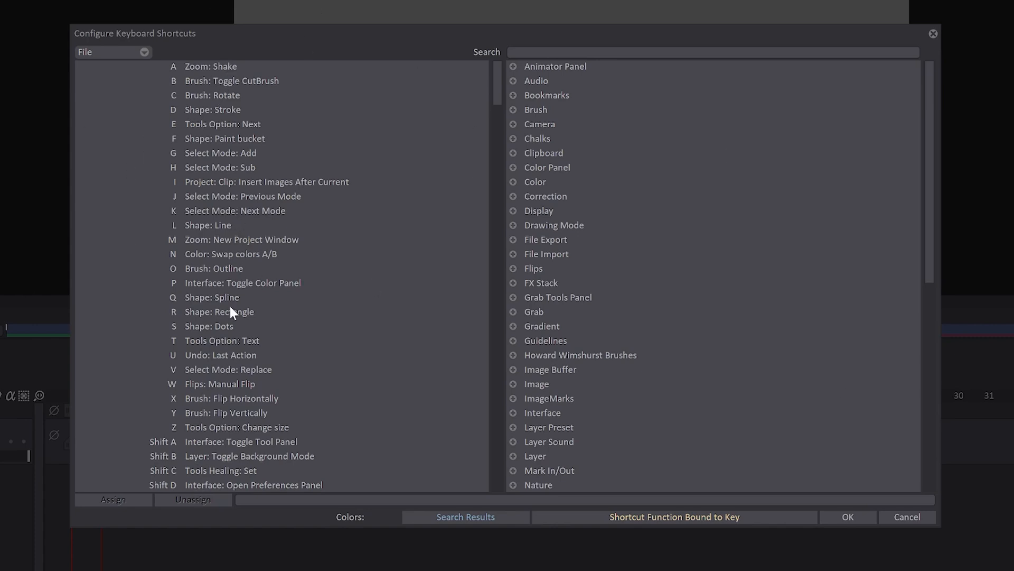
{"action": "mouse_move", "coordinate": [592, 367]}
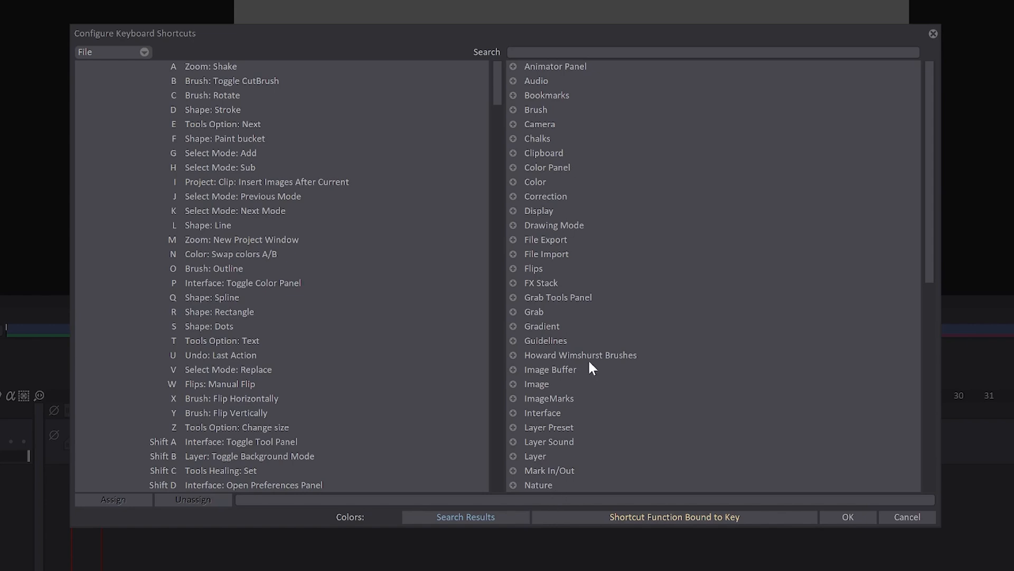
{"action": "scroll", "scroll_direction": "down", "scroll_amount": 3}
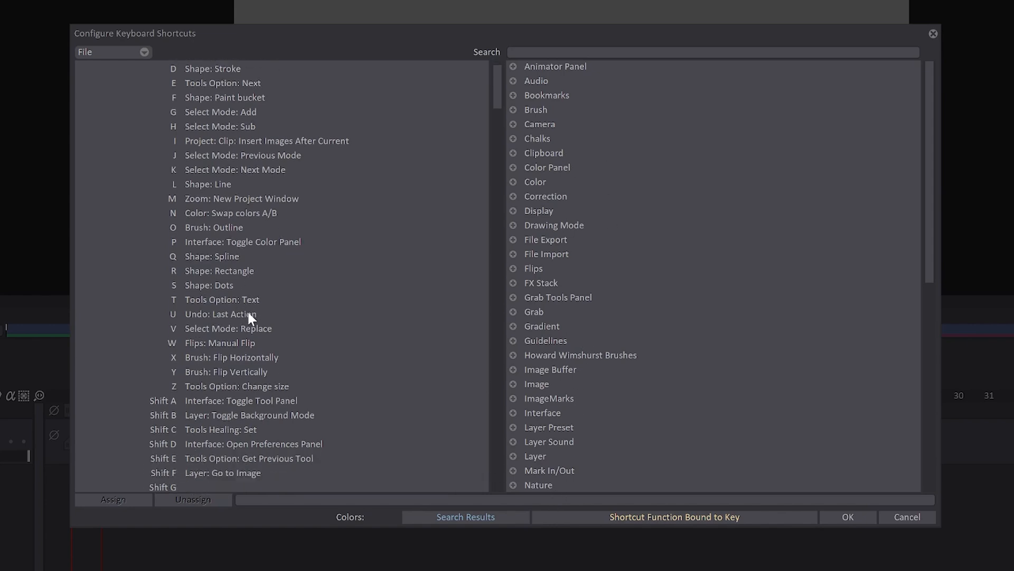
{"action": "left_click", "coordinate": [161, 459]}
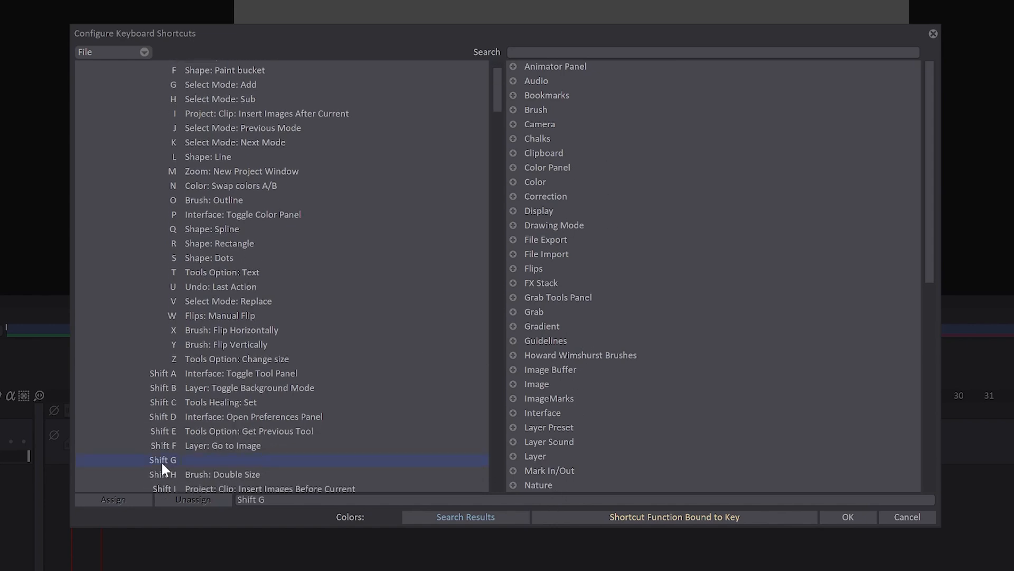
{"action": "mouse_move", "coordinate": [514, 187]}
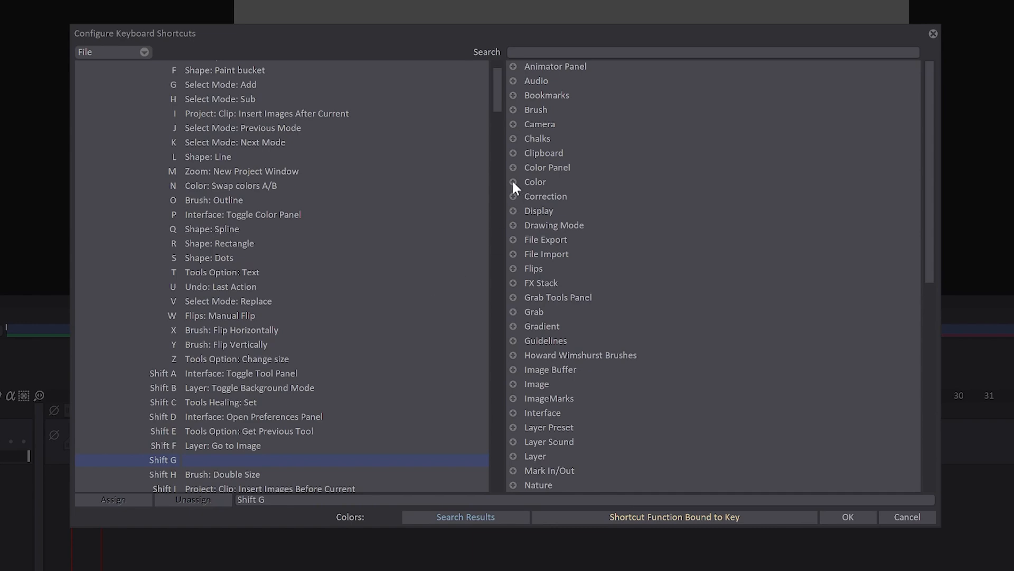
{"action": "left_click", "coordinate": [513, 181]}
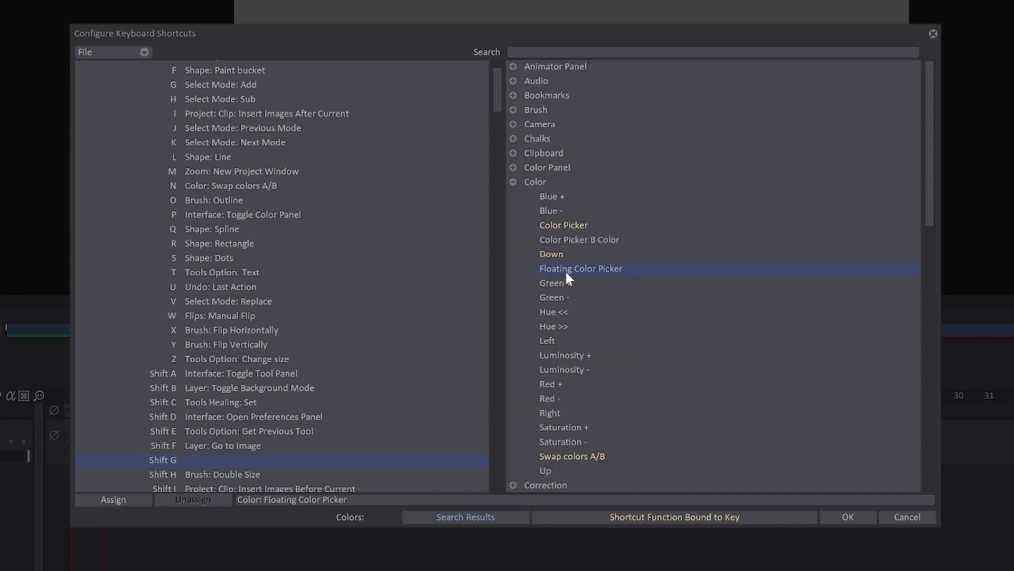
{"action": "mouse_move", "coordinate": [134, 502]}
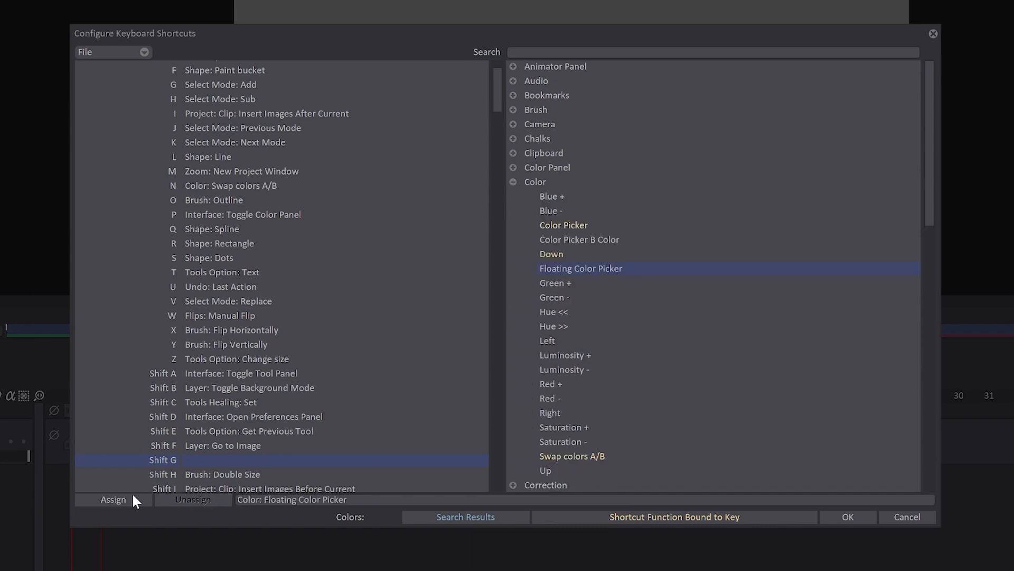
{"action": "left_click", "coordinate": [113, 499]}
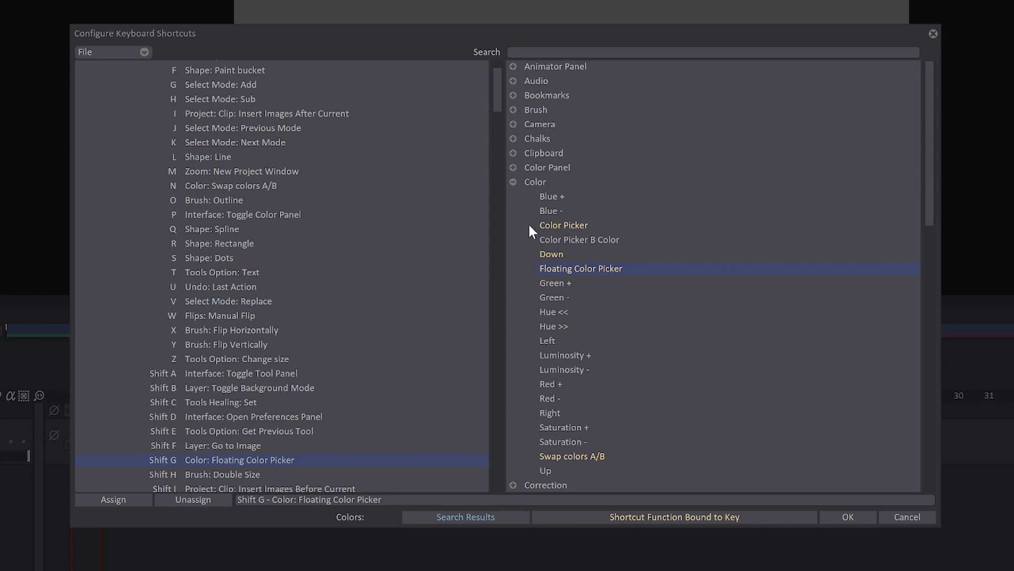
{"action": "mouse_move", "coordinate": [626, 533]}
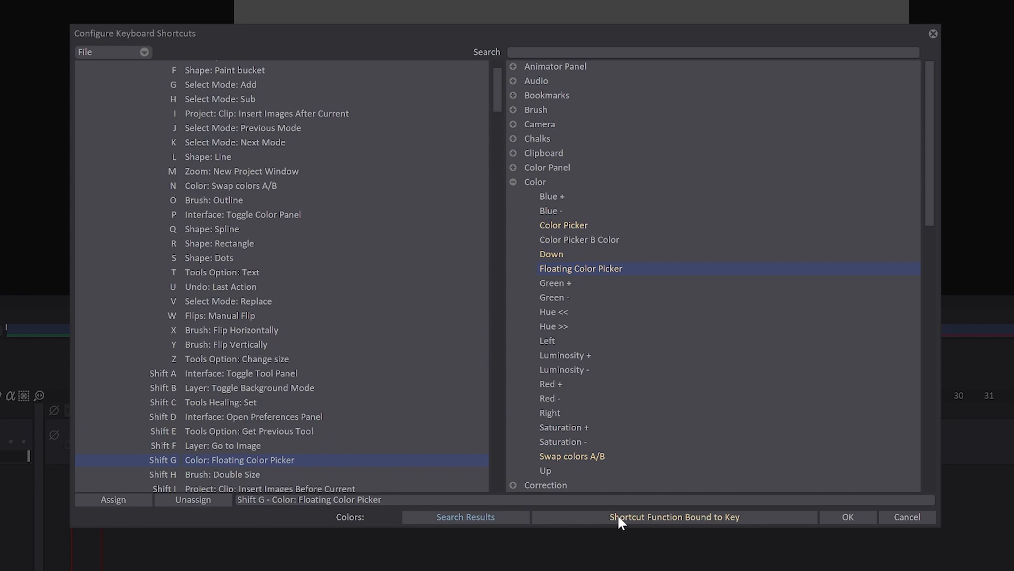
{"action": "mouse_move", "coordinate": [708, 518]}
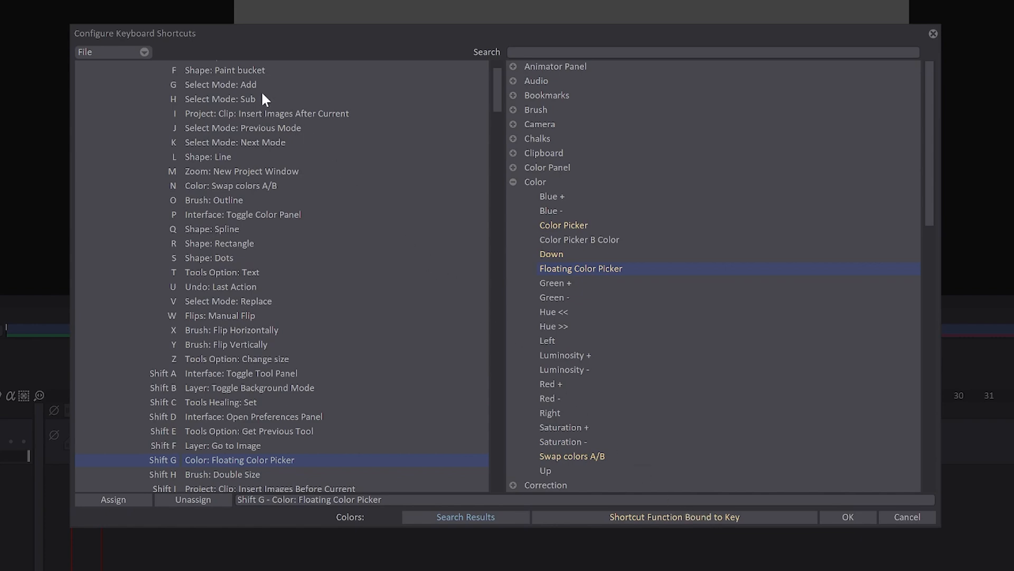
Open the File dropdown listing load, save, export, predefined keymaps and clear options
{"action": "left_click", "coordinate": [112, 52]}
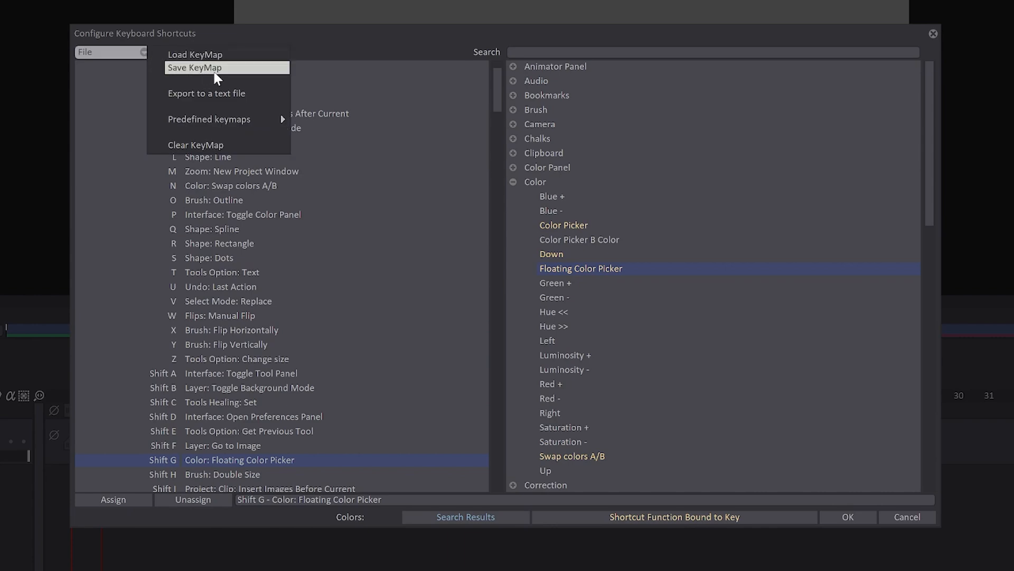
{"action": "mouse_move", "coordinate": [223, 57]}
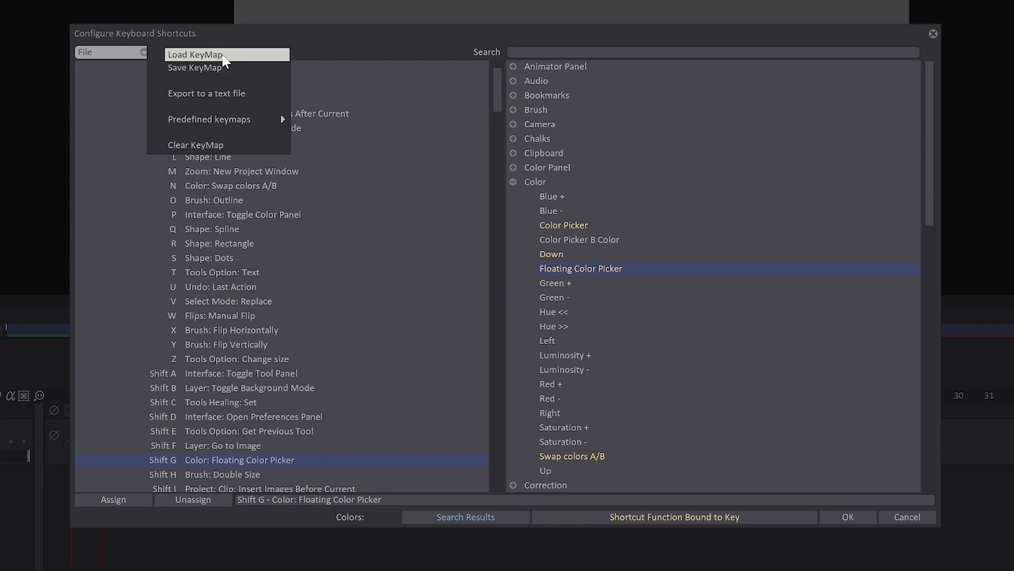
{"action": "mouse_move", "coordinate": [232, 97]}
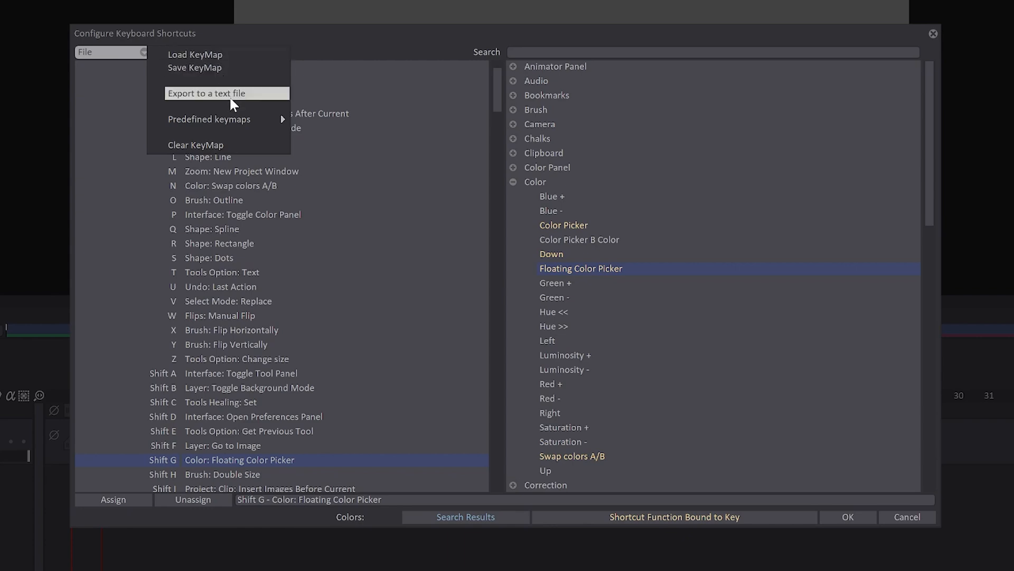
{"action": "mouse_move", "coordinate": [237, 115]}
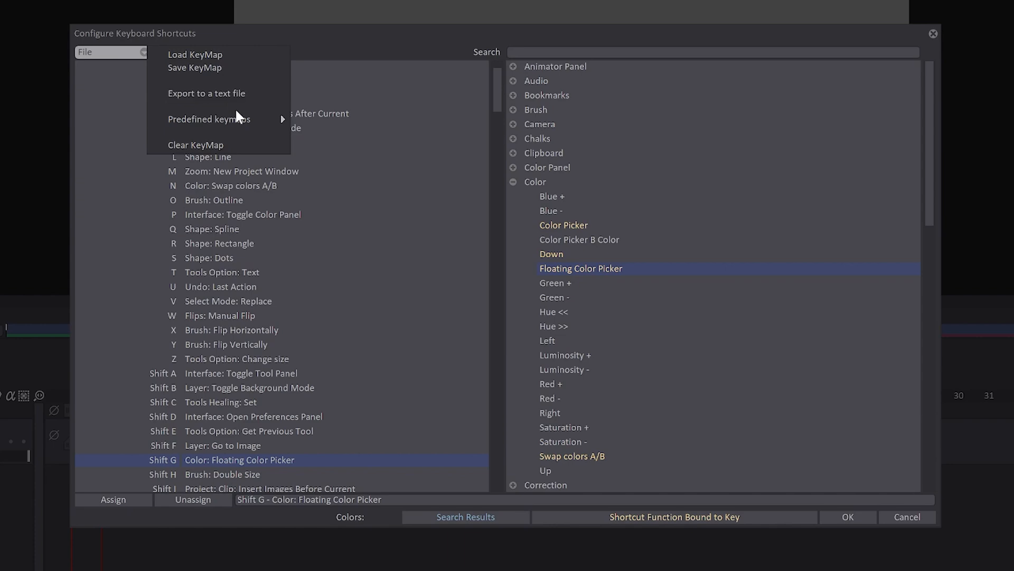